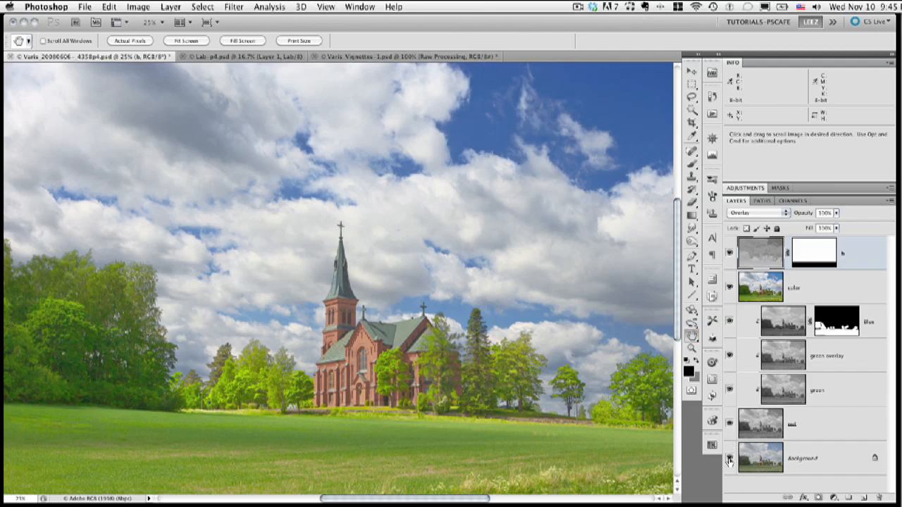
mouse_move(730, 460)
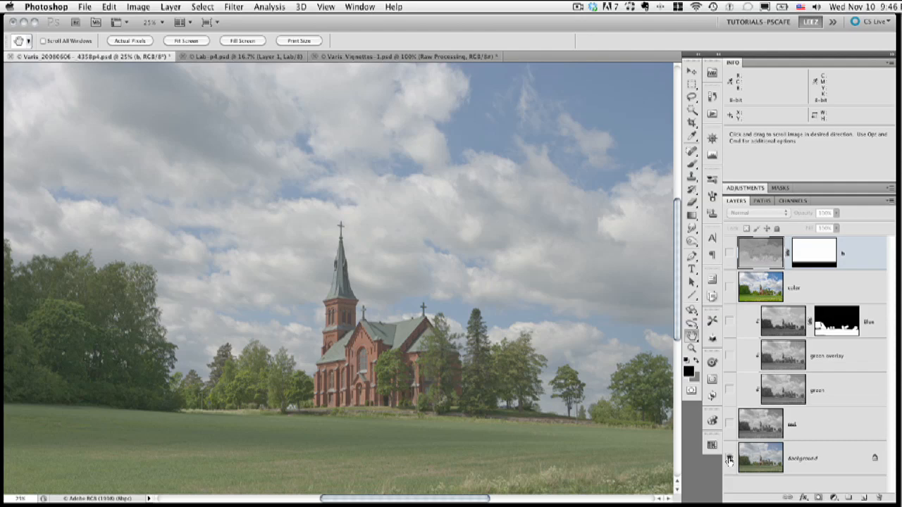
Step: Re-enable the corrections for comparison and pan across the church landscape
click(759, 213)
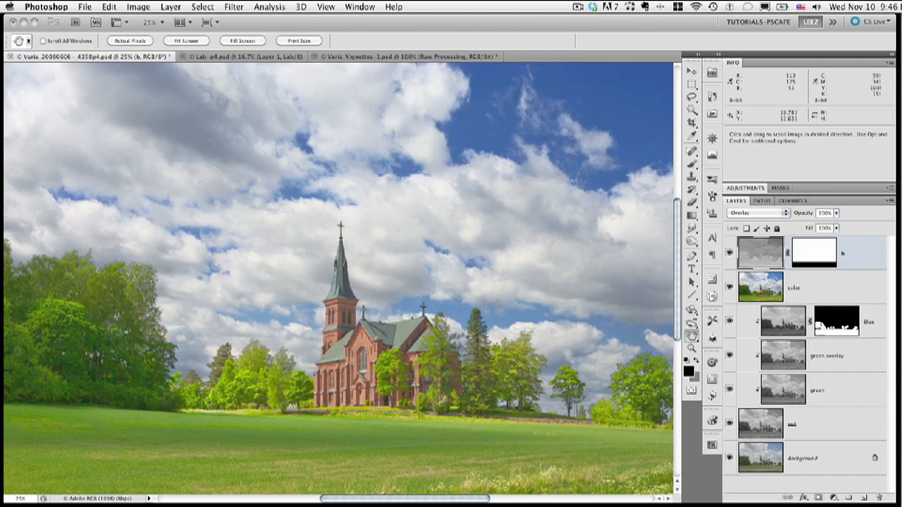
mouse_move(50, 372)
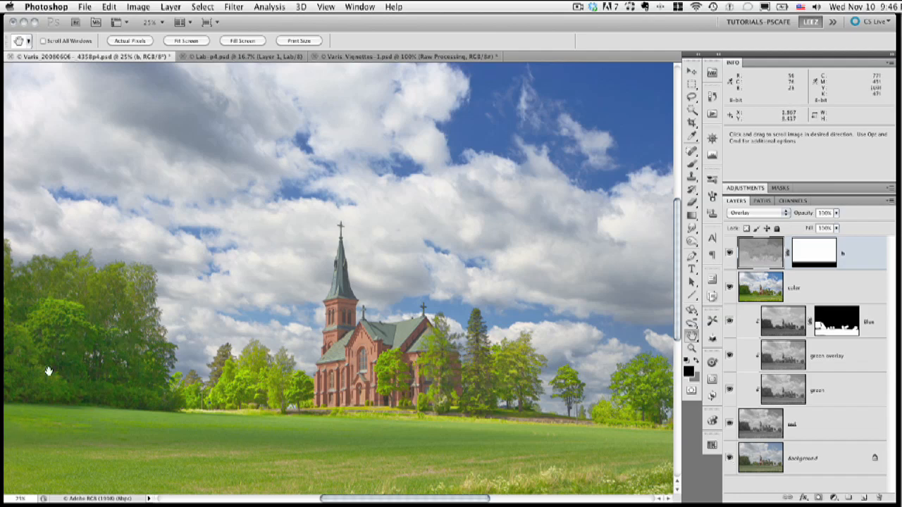
mouse_move(62, 339)
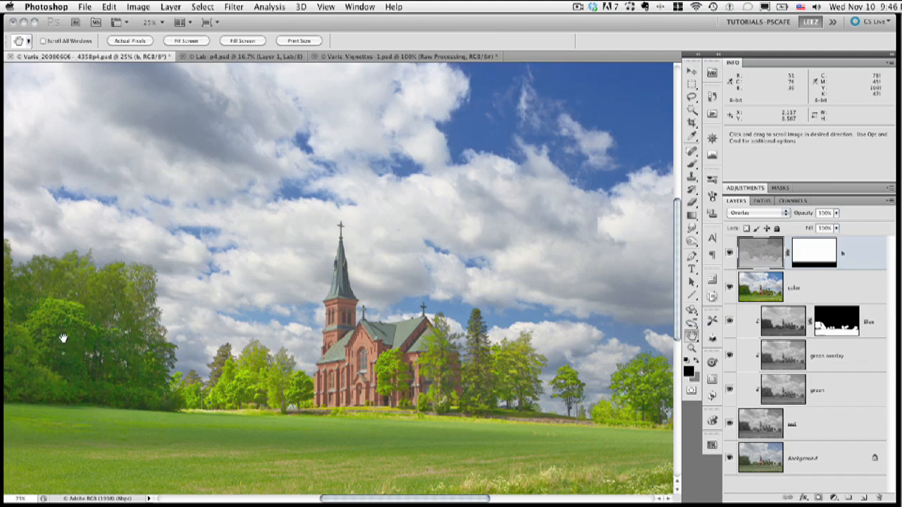
mouse_move(62, 322)
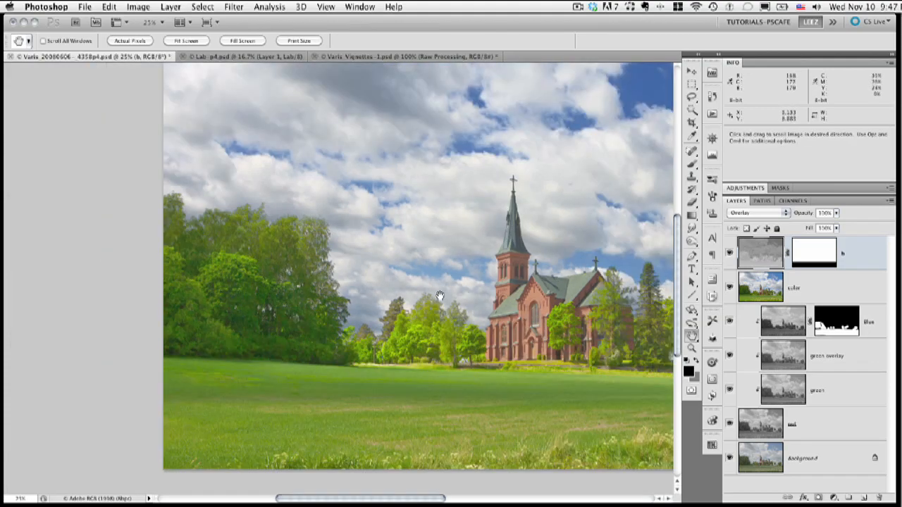
drag(440, 296, 267, 325)
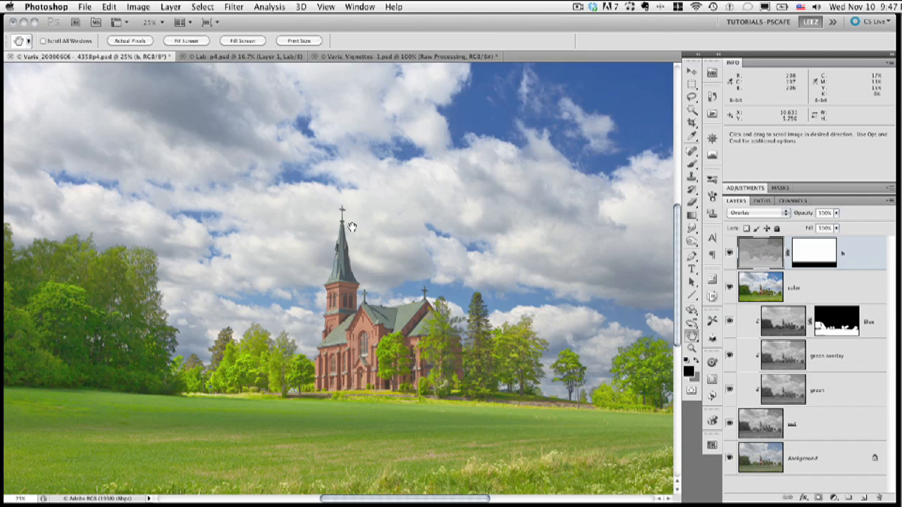
mouse_move(339, 116)
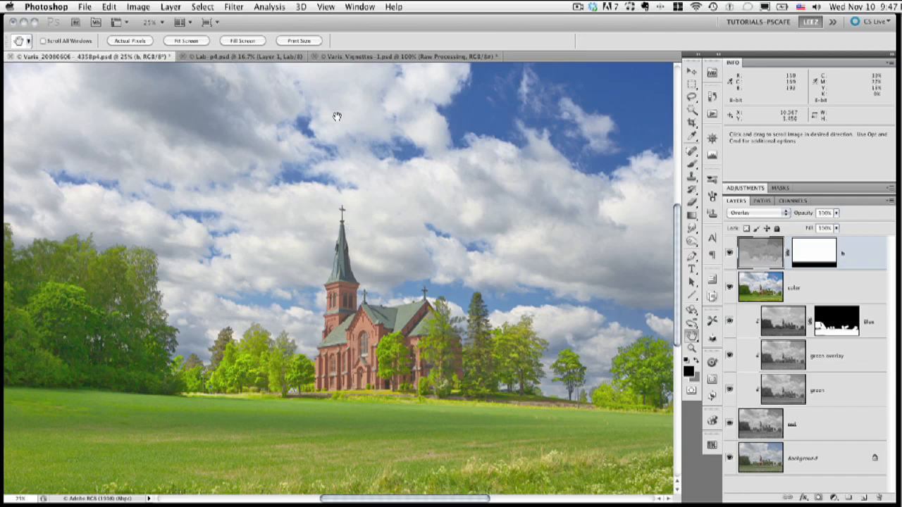
mouse_move(175, 167)
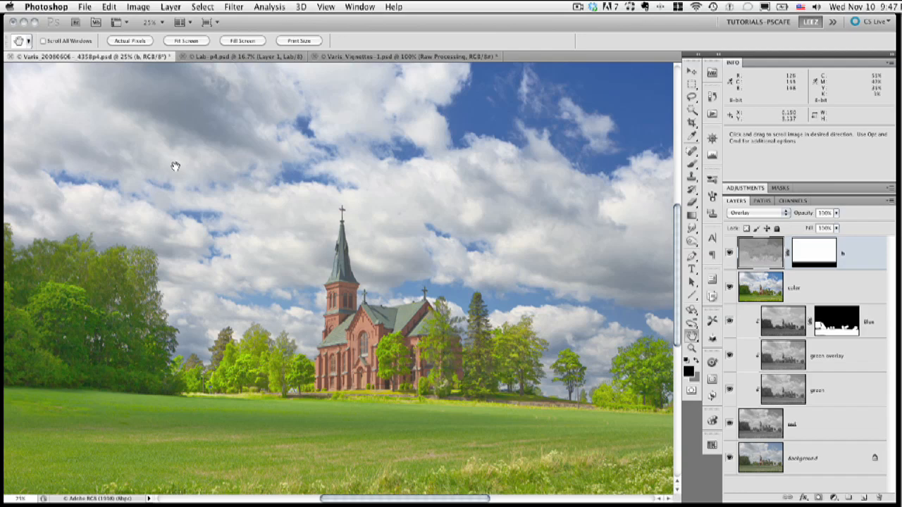
mouse_move(133, 107)
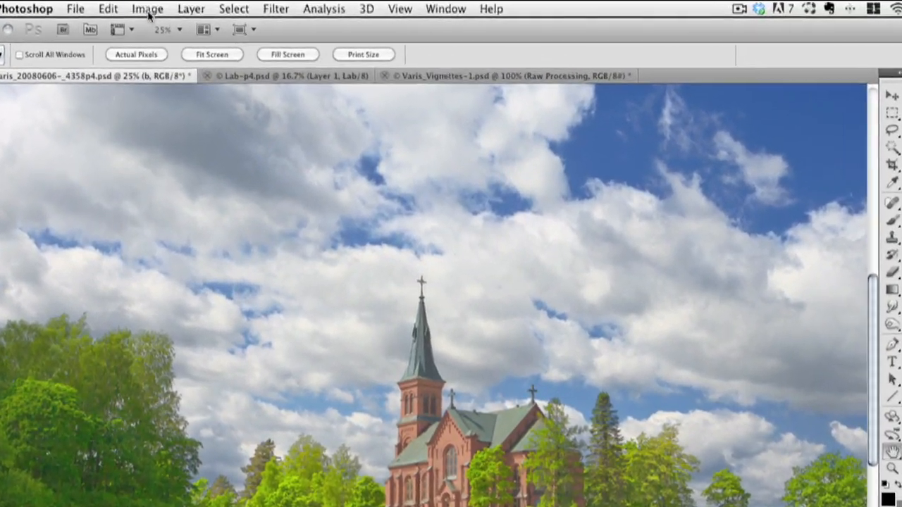
Step: Create a merged-layers-only duplicate of the image named with a 'cmyk' suffix
click(146, 8)
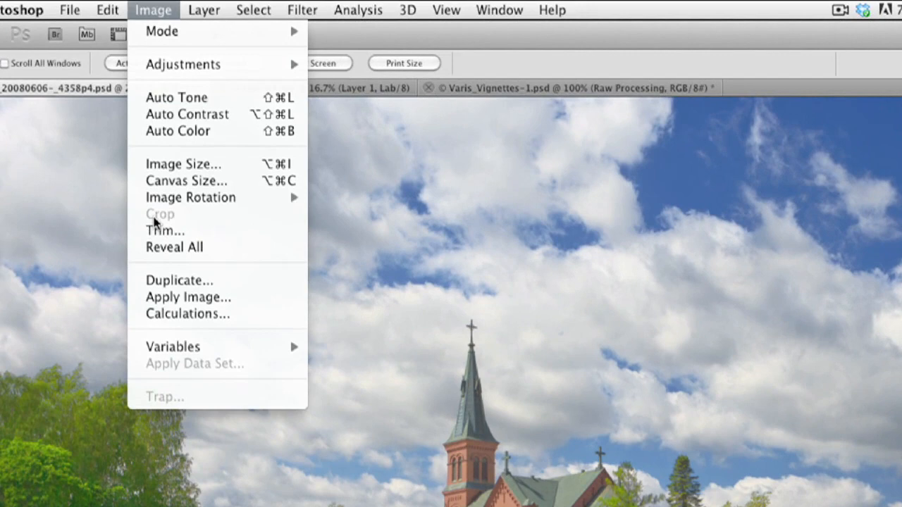
click(179, 279)
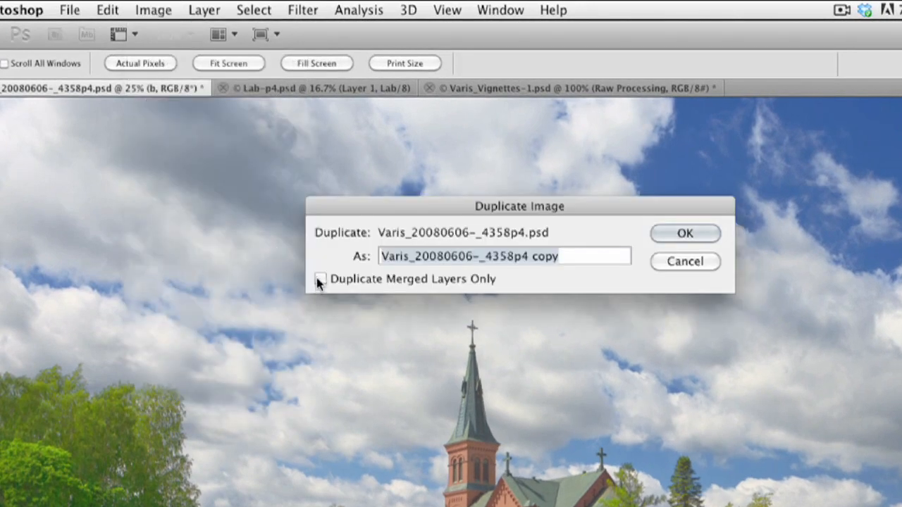
click(321, 279)
text(-)
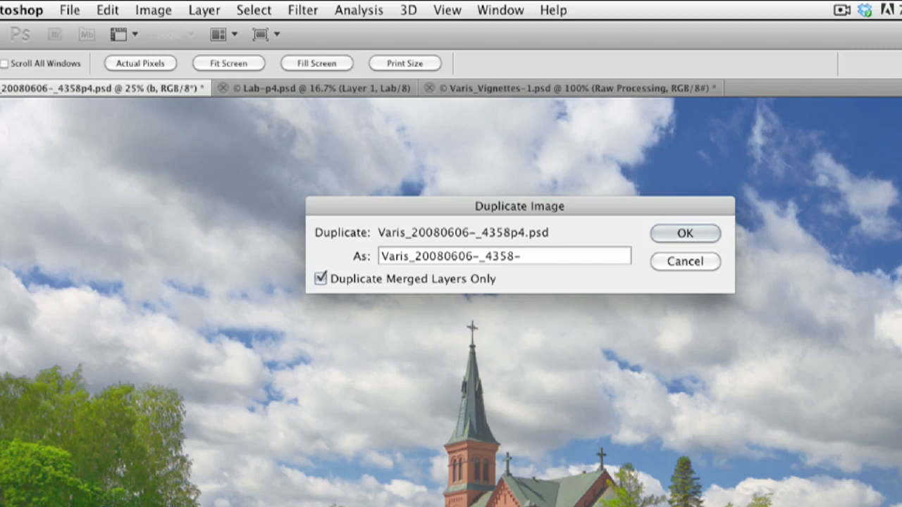
text(cmyk)
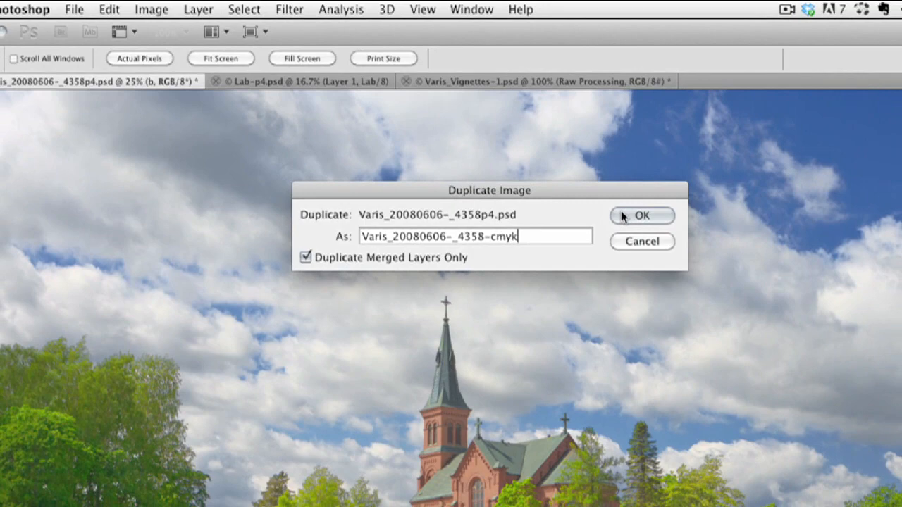
click(640, 216)
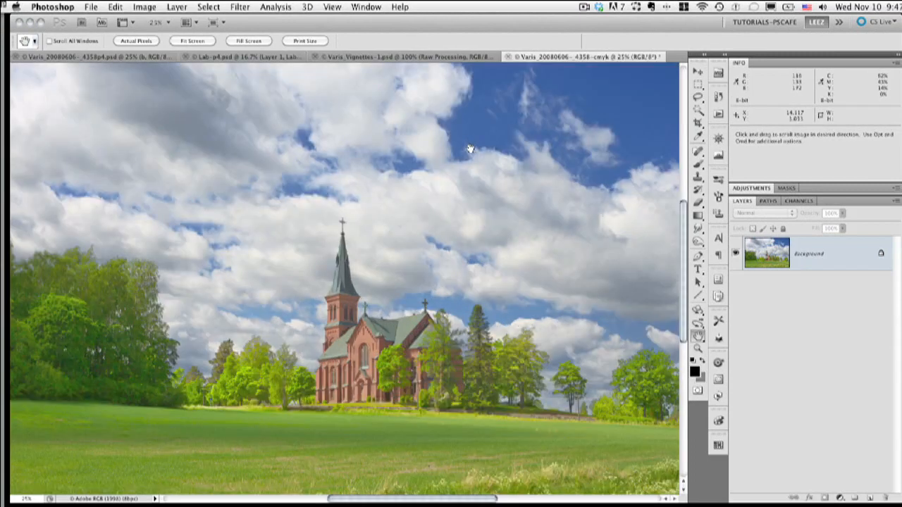
mouse_move(595, 155)
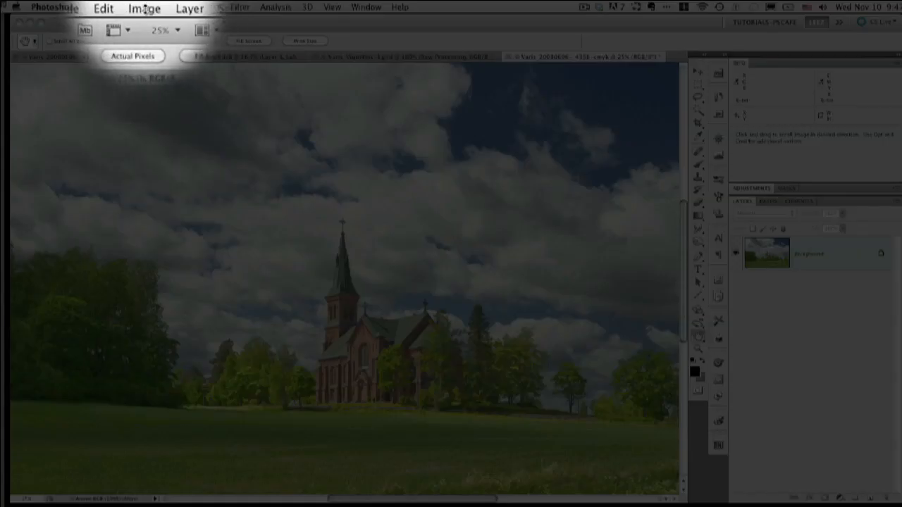
Step: Convert the flattened duplicate to CMYK Color mode
click(144, 8)
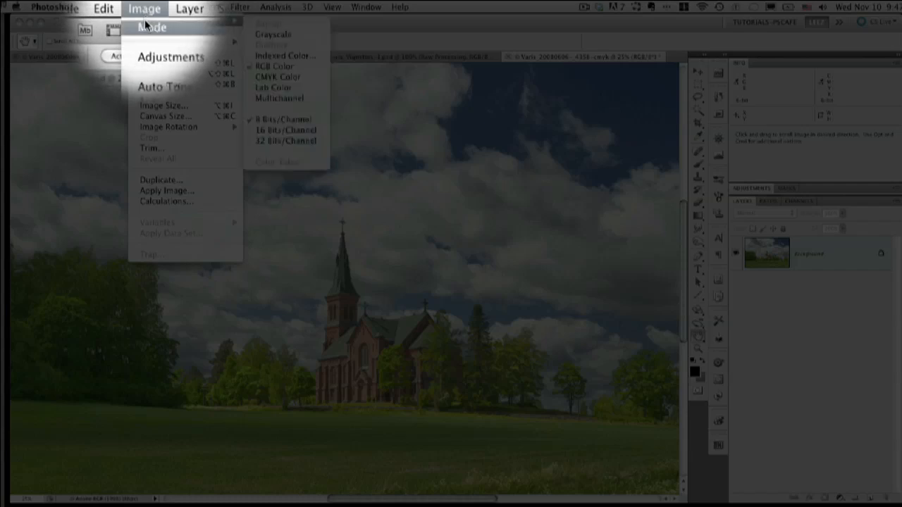
click(274, 87)
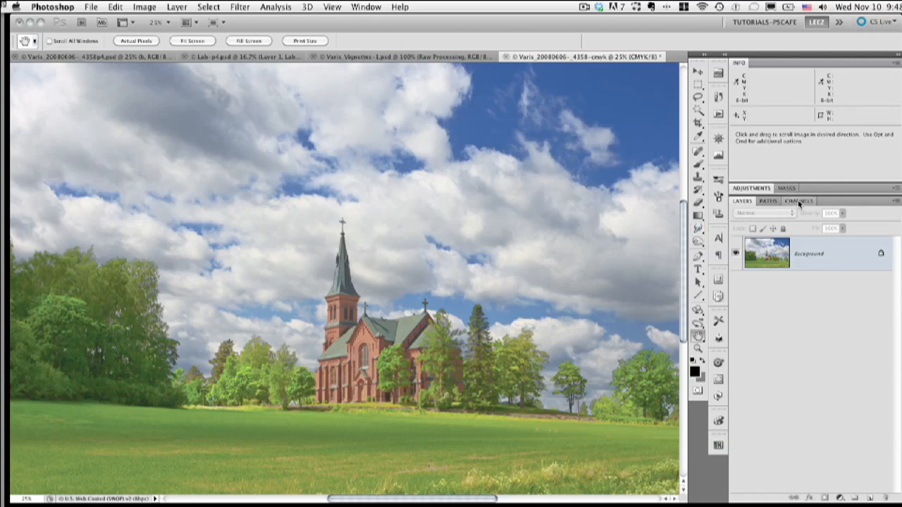
Step: Inspect the Cyan, Magenta and Yellow channels individually in the Channels panel
click(797, 201)
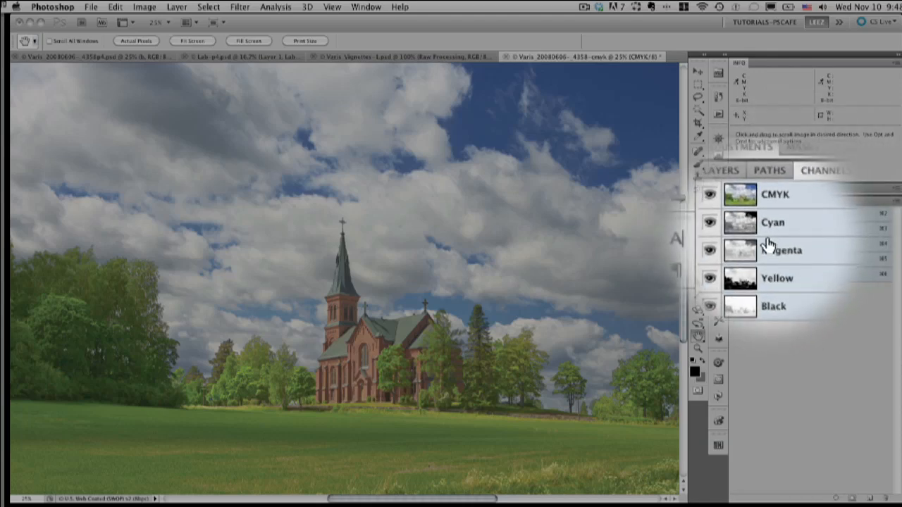
click(782, 223)
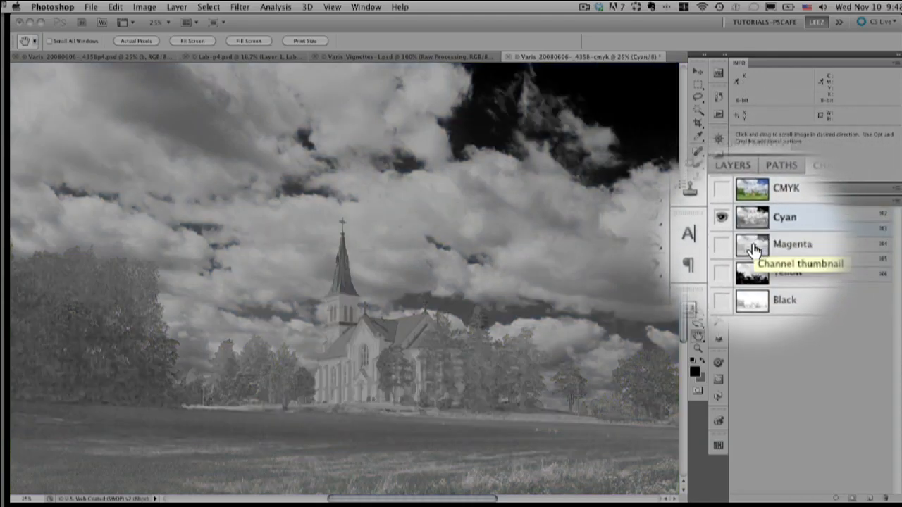
click(792, 245)
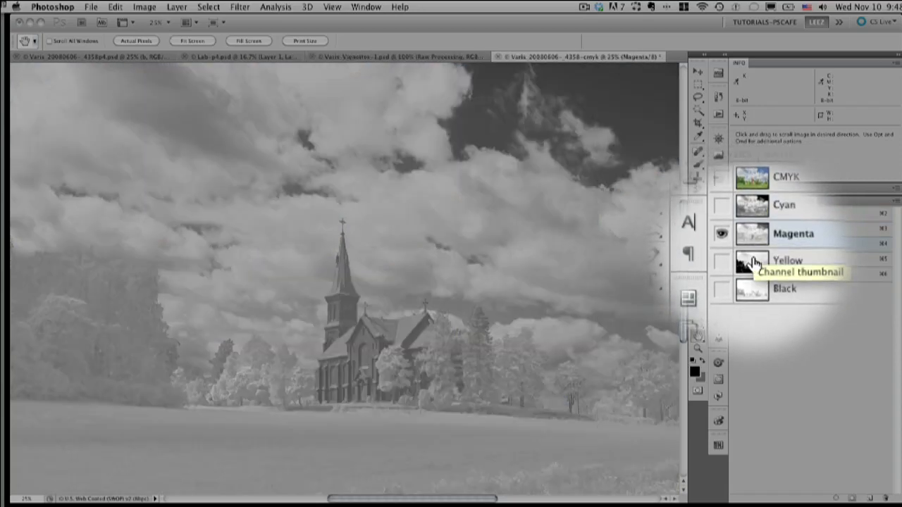
click(753, 260)
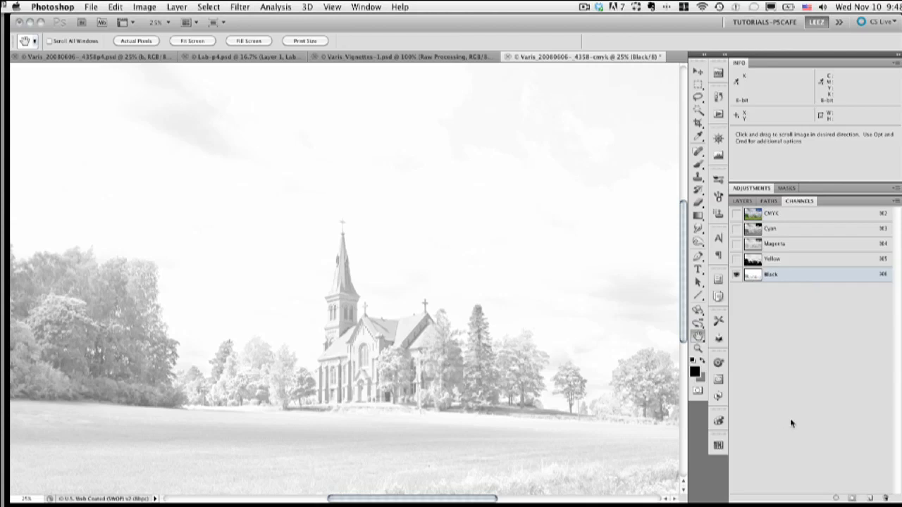
mouse_move(787, 339)
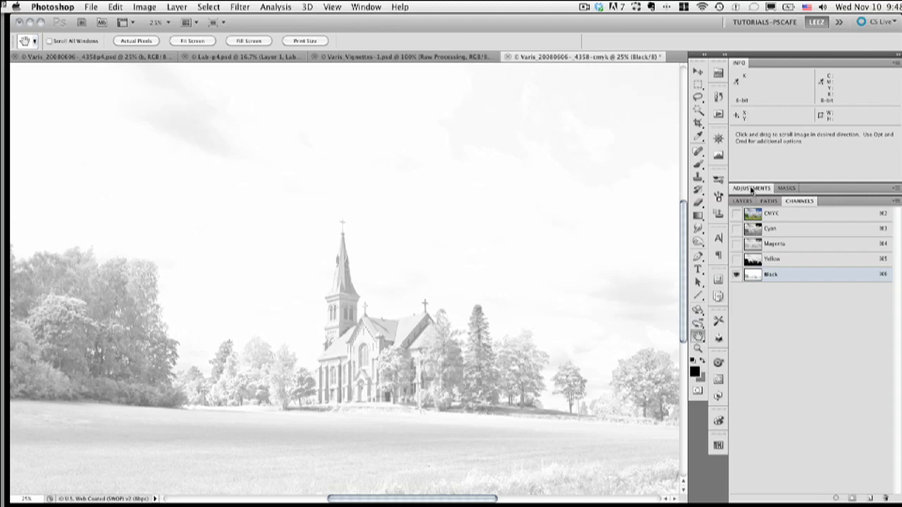
Step: Add a Curves adjustment layer targeting only the Black channel
click(750, 189)
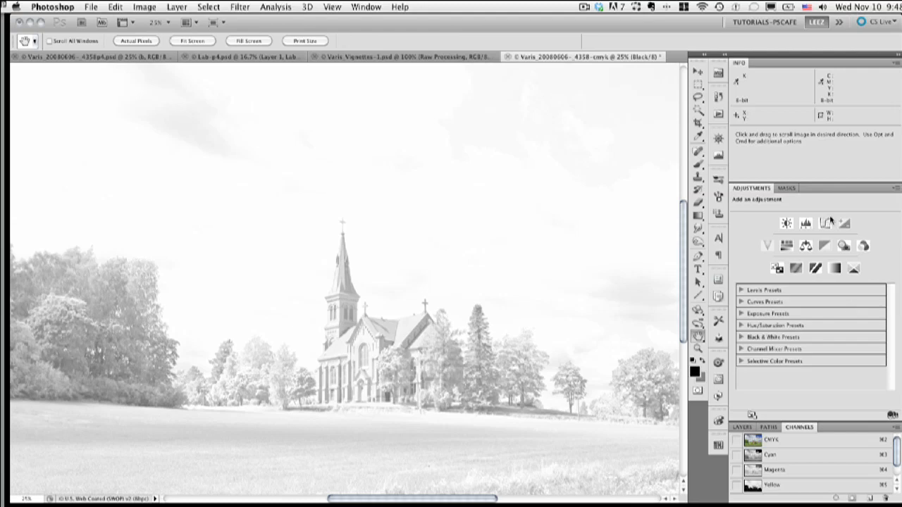
click(807, 222)
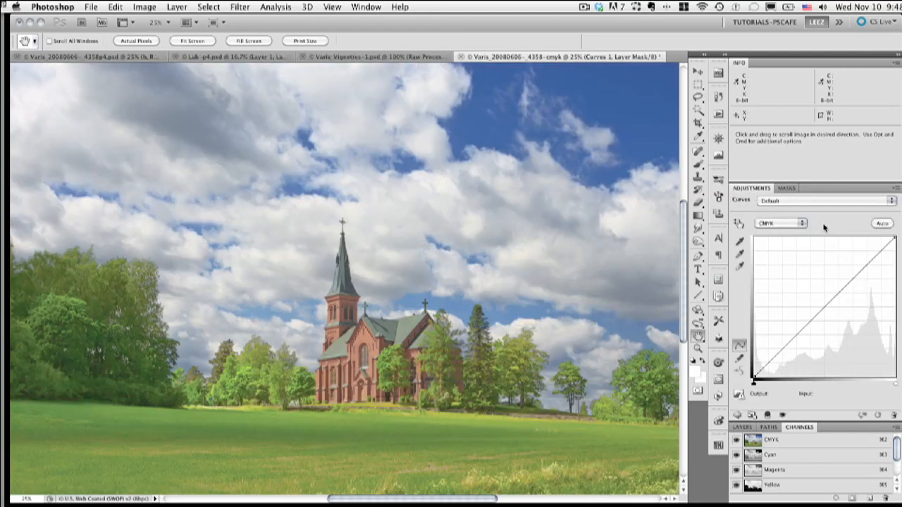
mouse_move(797, 224)
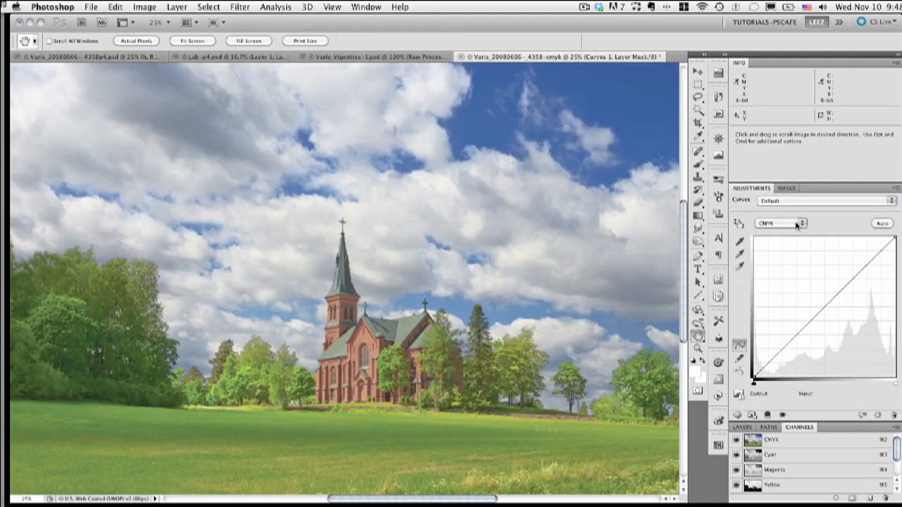
click(781, 223)
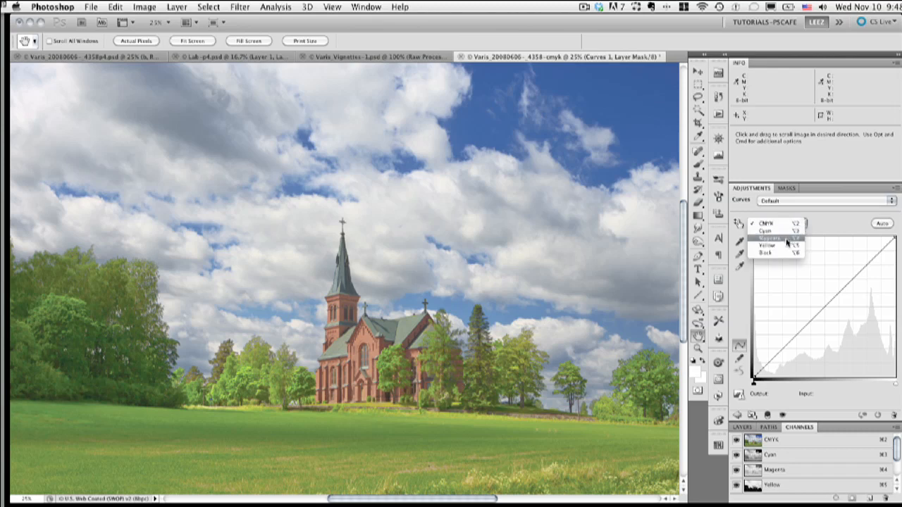
click(766, 253)
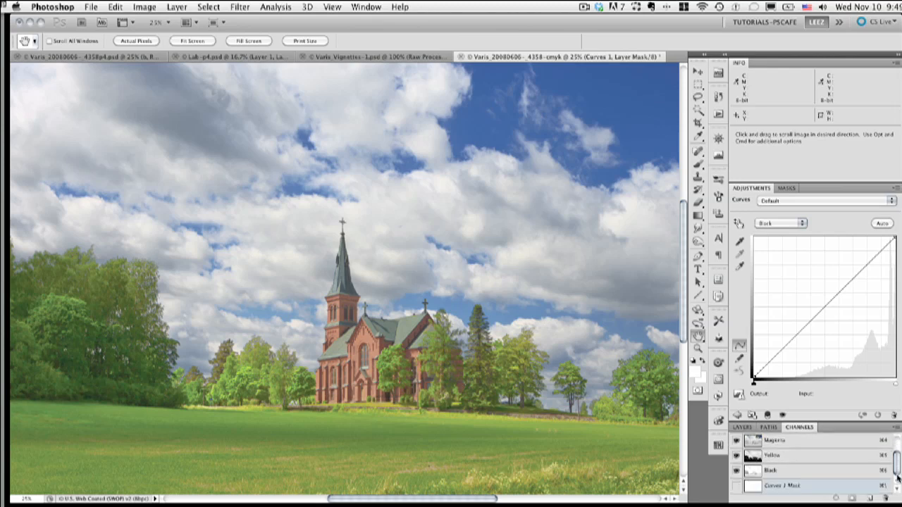
click(773, 471)
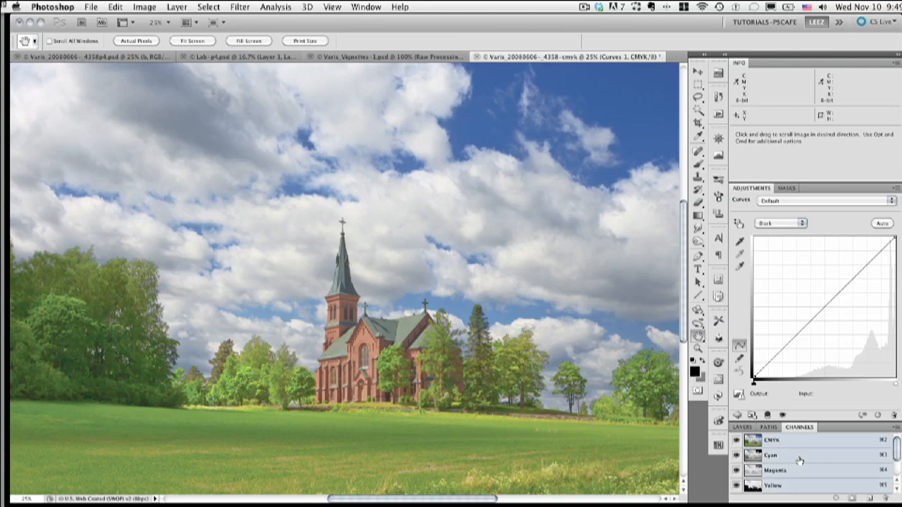
scroll(down, 3)
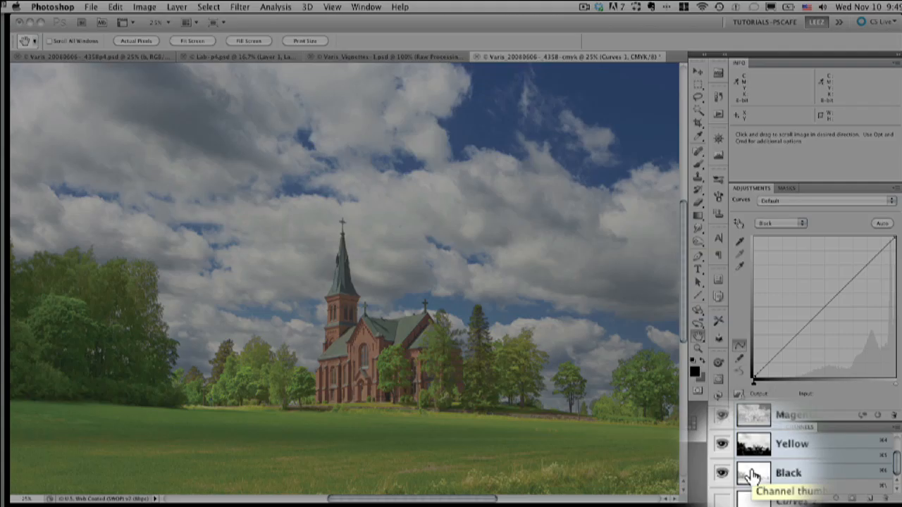
Step: View the Black channel alone and push its curve's shadow point inward to steepen contrast
click(753, 473)
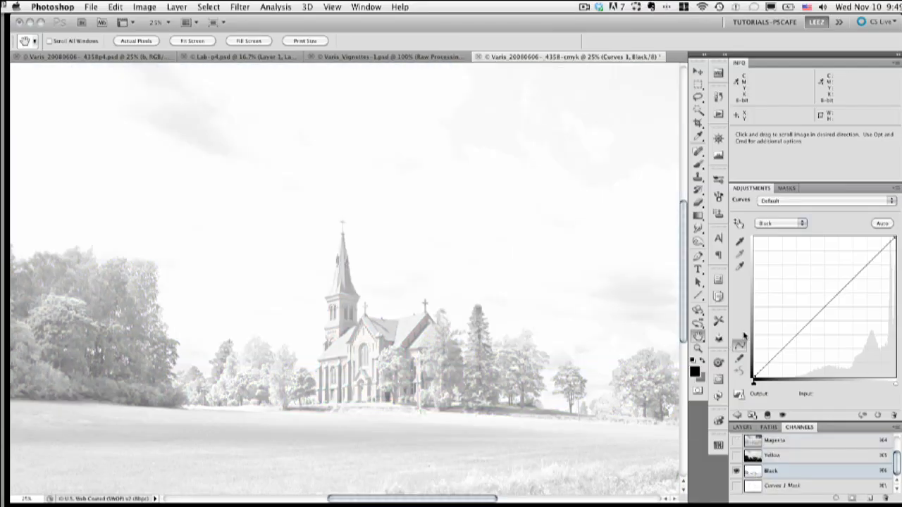
drag(753, 381, 778, 368)
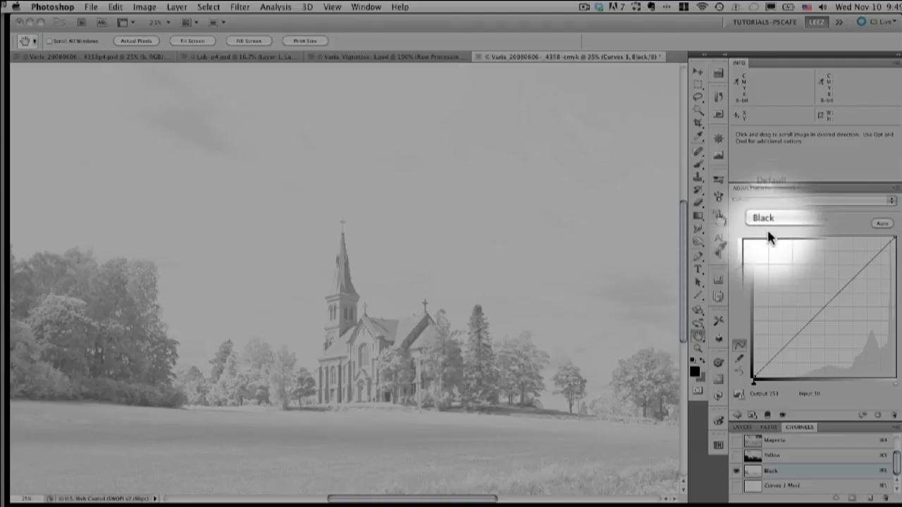
drag(773, 242, 758, 372)
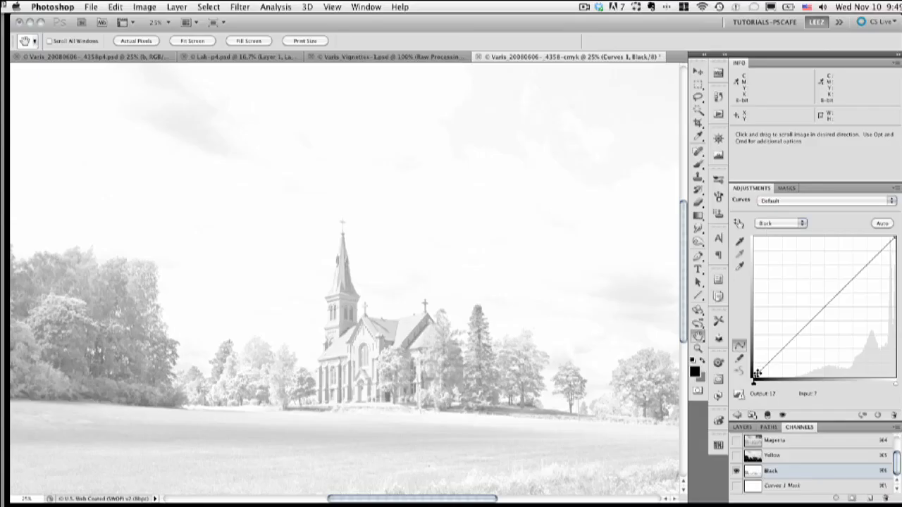
drag(760, 370, 775, 383)
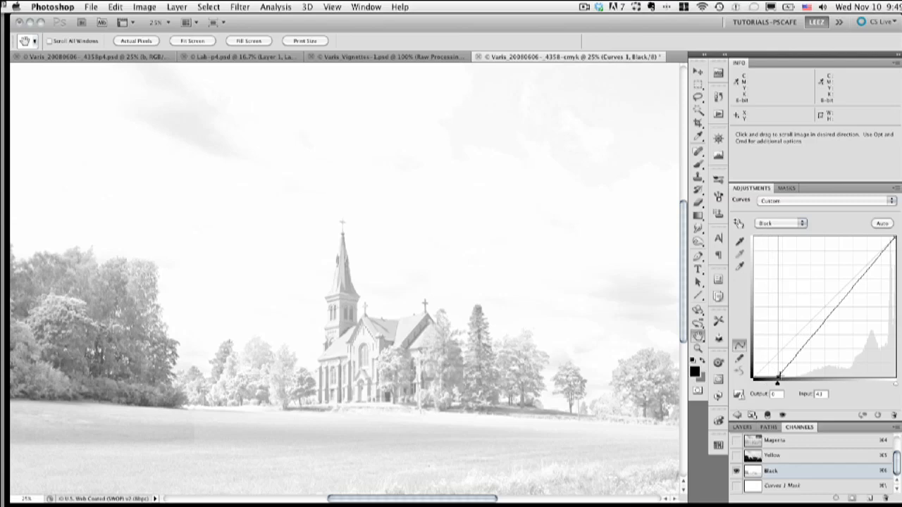
drag(776, 380, 793, 379)
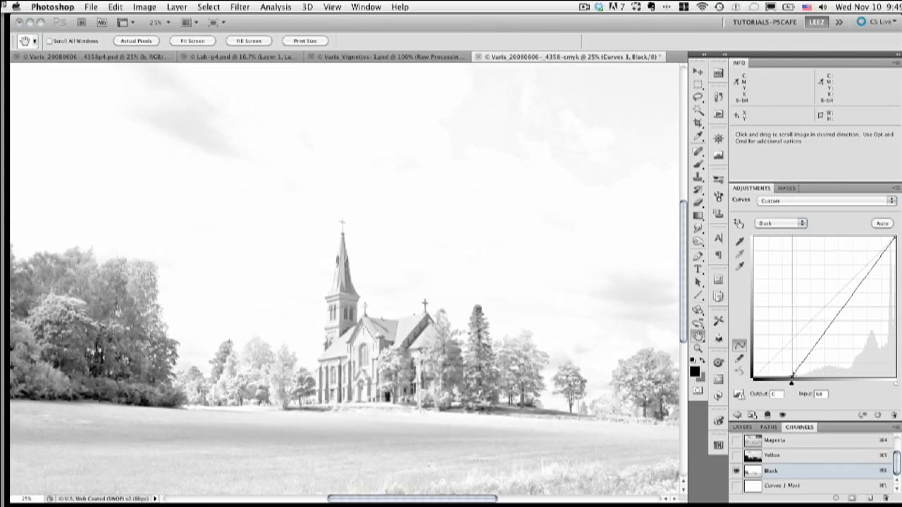
drag(792, 378, 804, 378)
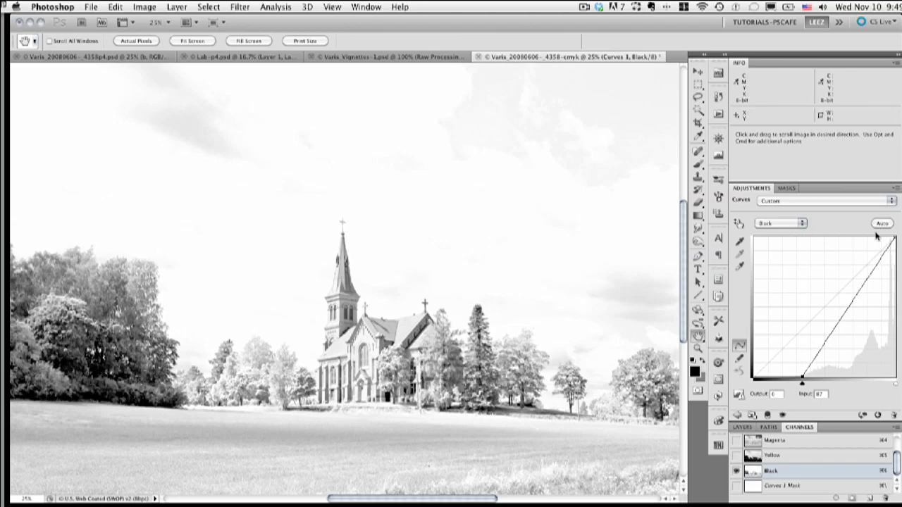
mouse_move(612, 230)
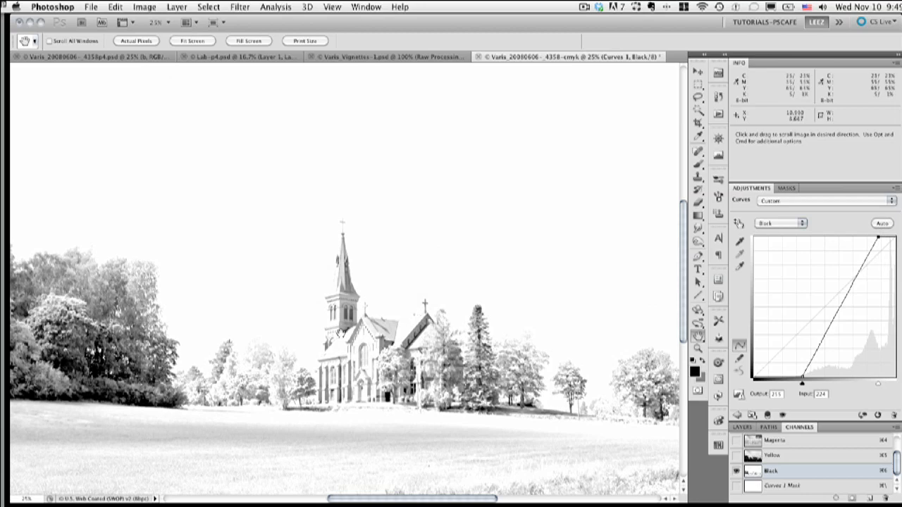
mouse_move(237, 254)
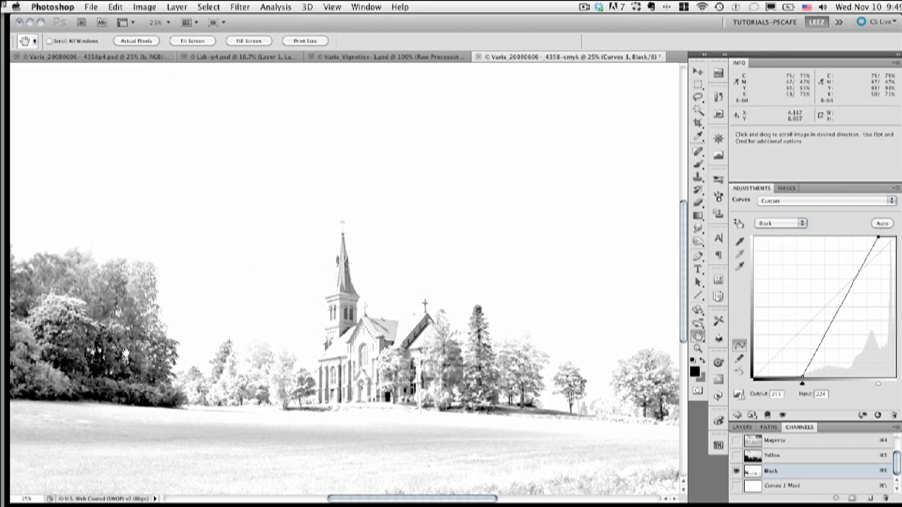
mouse_move(93, 372)
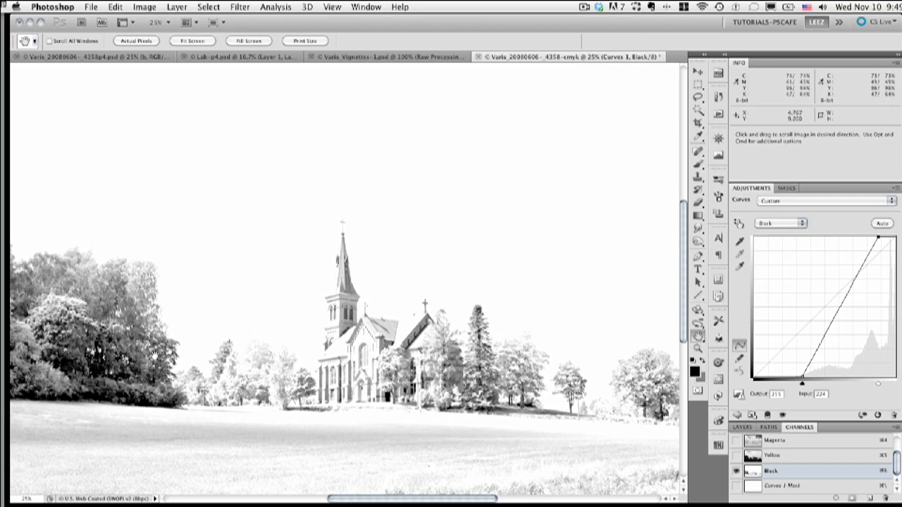
mouse_move(90, 73)
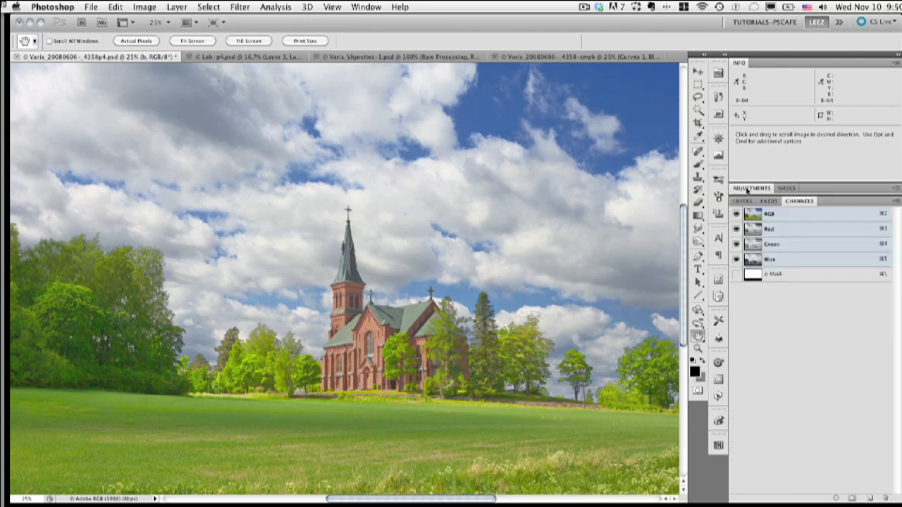
Step: Show the RGB church document's layer stack in the Layers panel
click(741, 200)
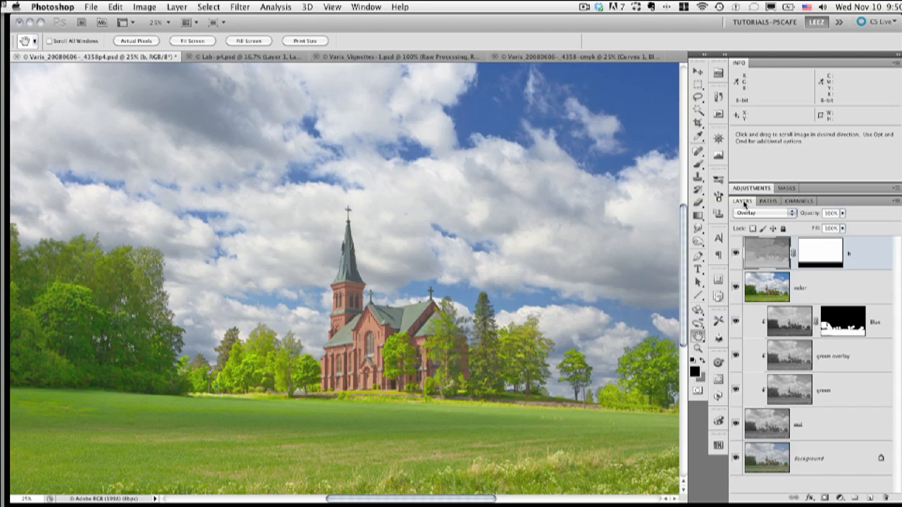
mouse_move(186, 338)
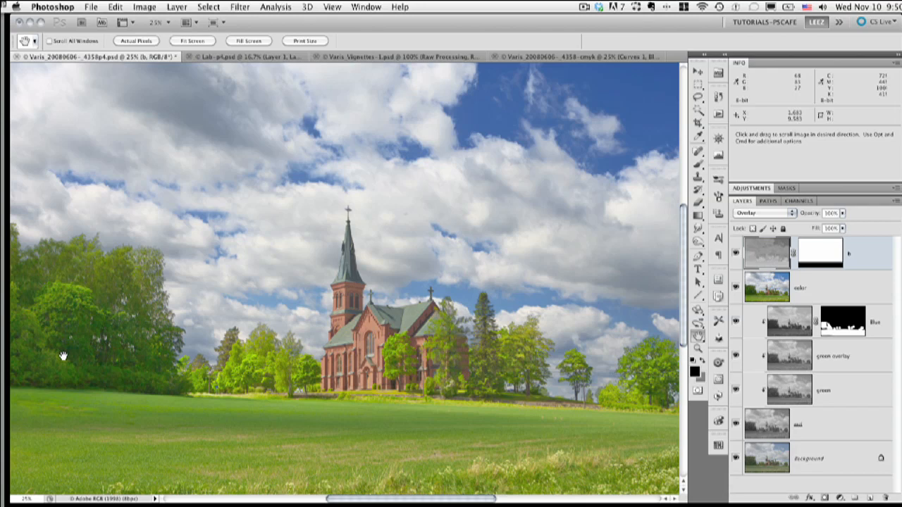
mouse_move(146, 361)
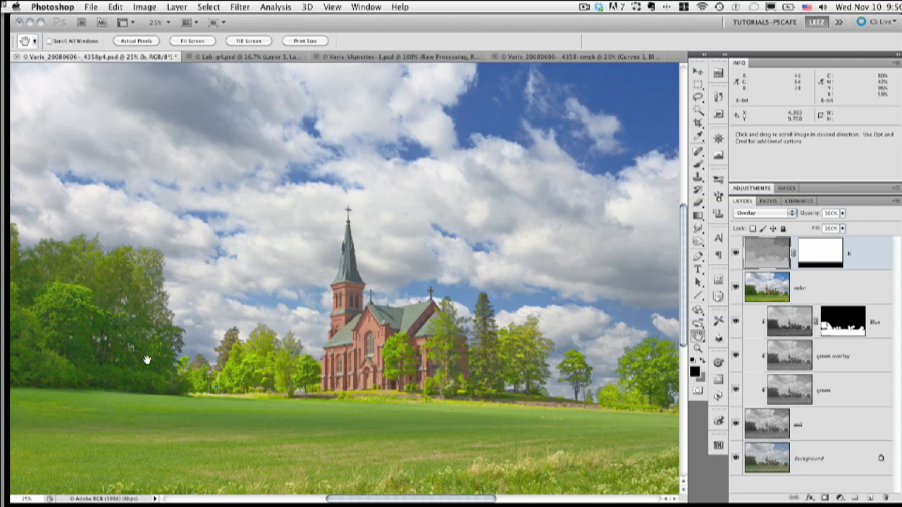
mouse_move(571, 137)
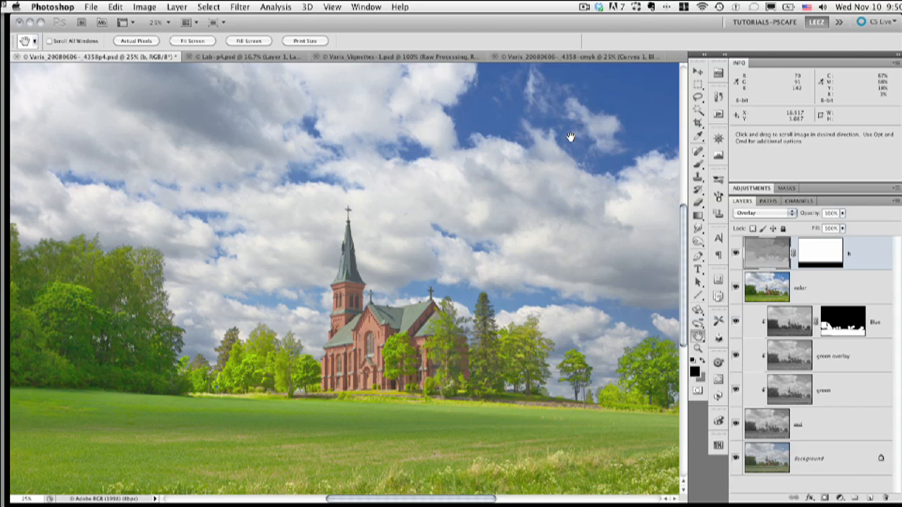
mouse_move(553, 197)
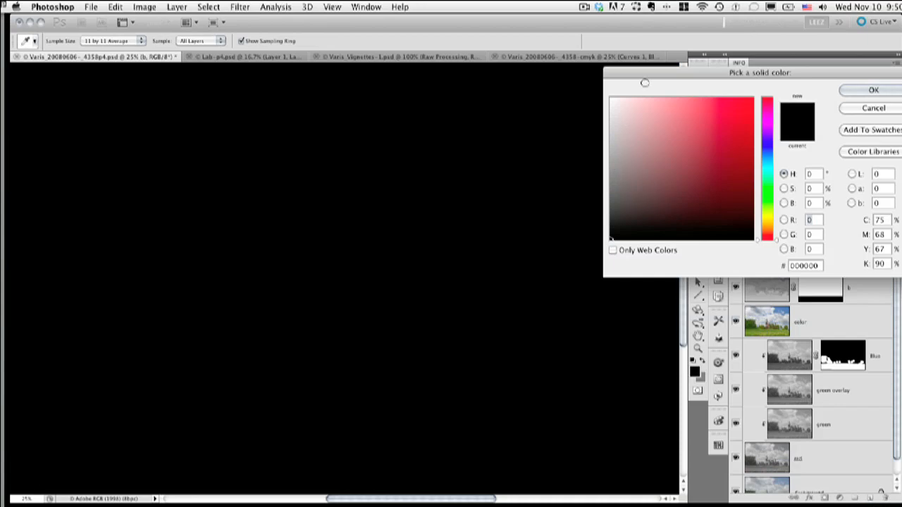
Step: Set the new Solid Color fill layer to neutral gray R115 G115 B115
drag(760, 74, 689, 78)
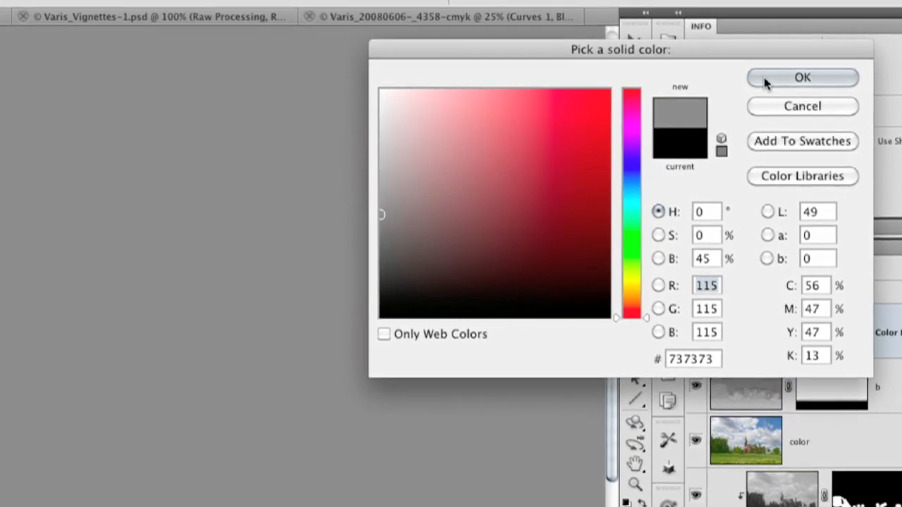
click(802, 77)
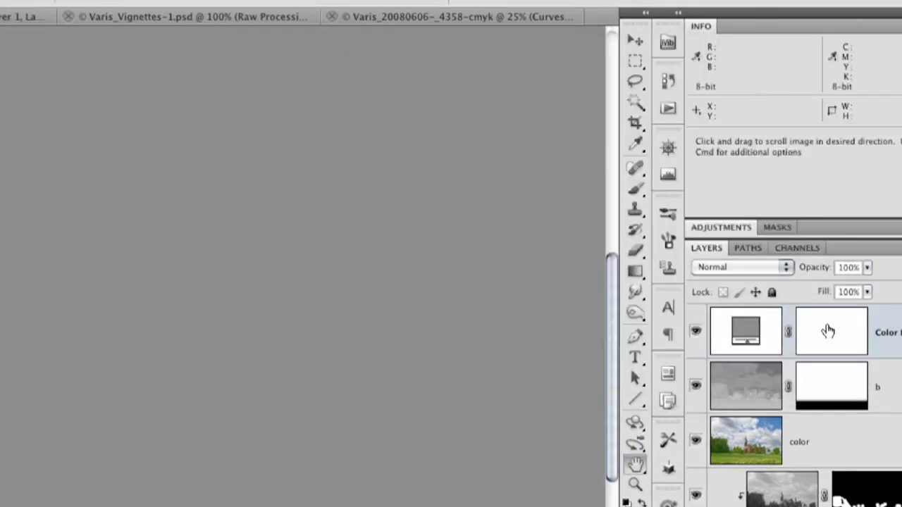
mouse_move(832, 330)
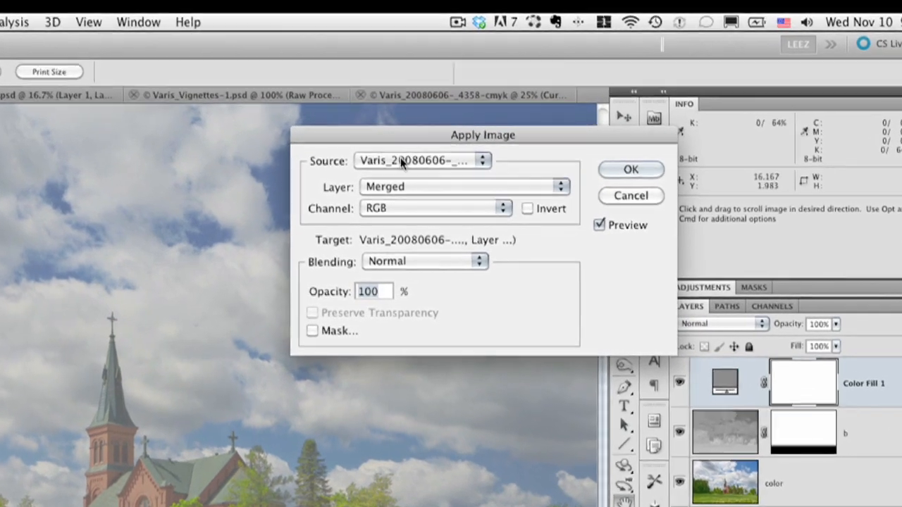
Step: Apply the CMYK copy's inverted Black channel into the Color Fill 1 layer mask
click(420, 161)
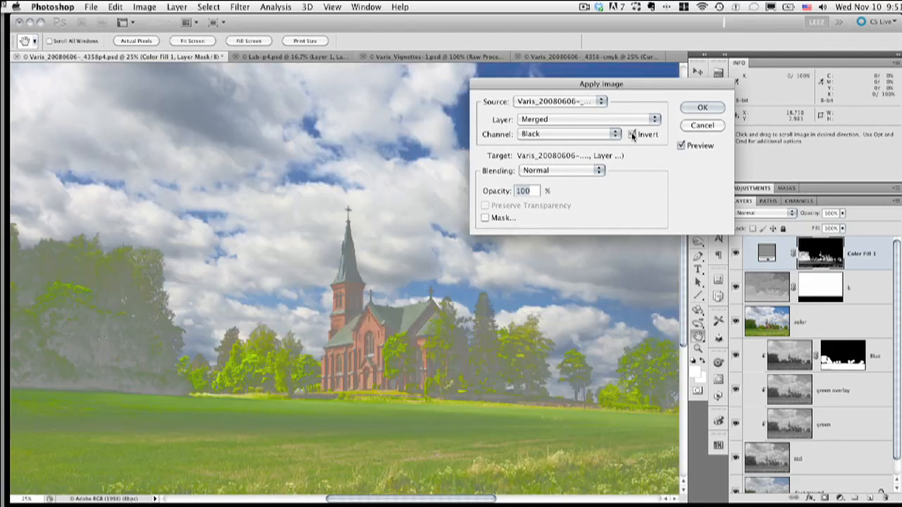
click(633, 135)
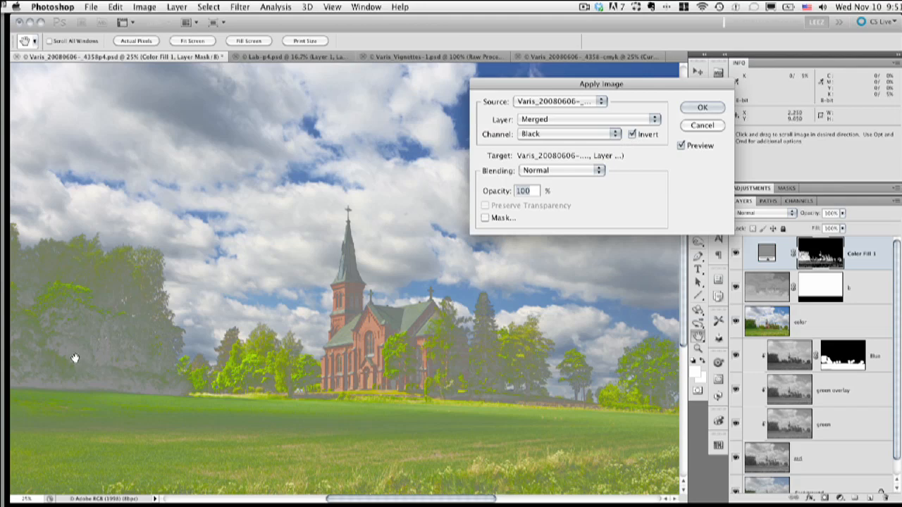
mouse_move(473, 386)
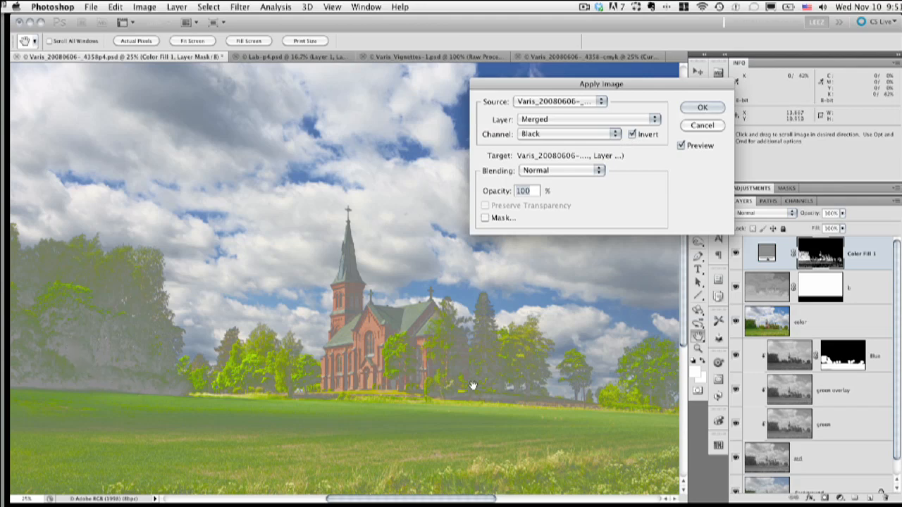
mouse_move(85, 349)
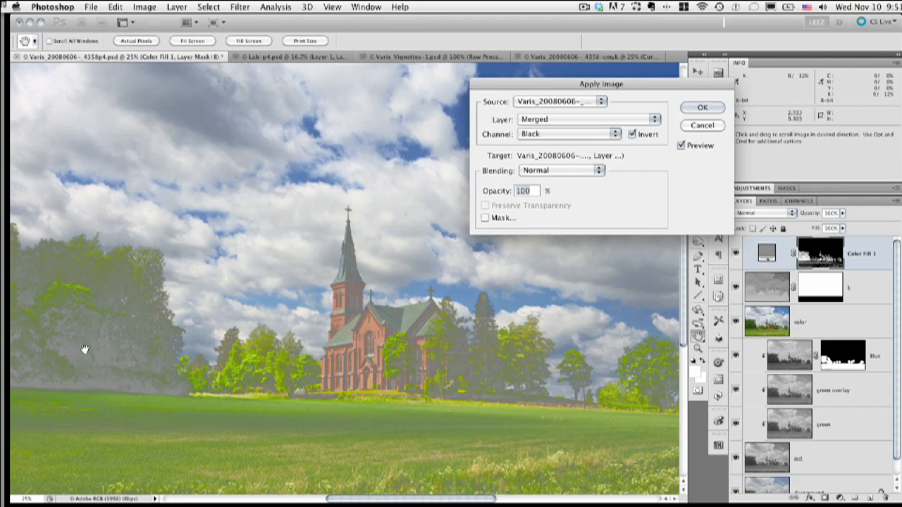
mouse_move(72, 352)
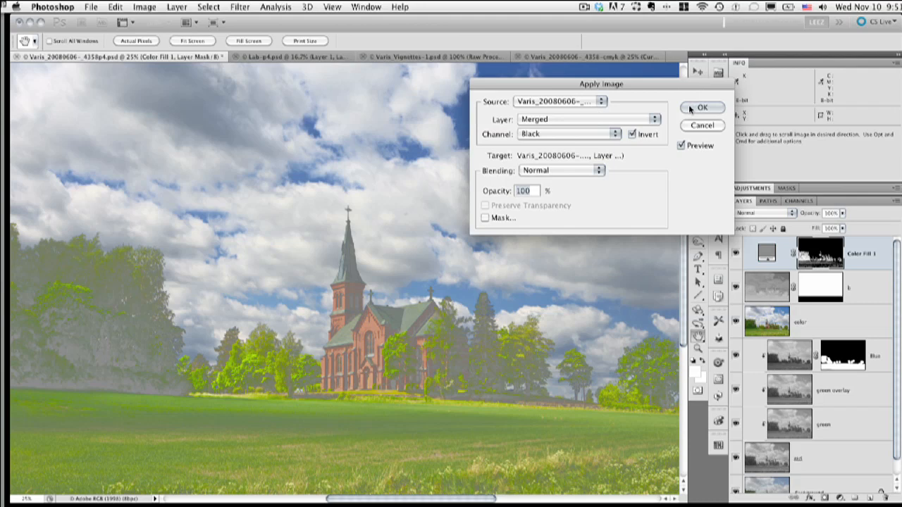
click(702, 107)
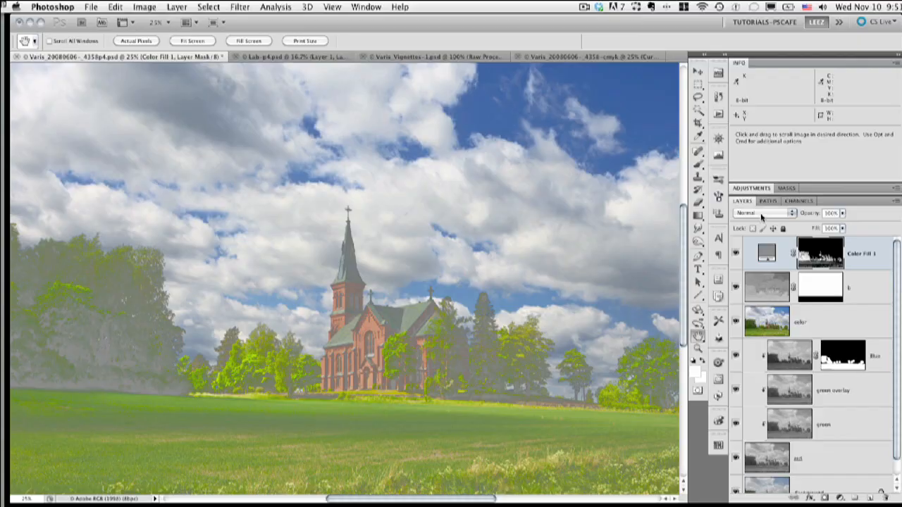
Step: Set the gray Color Fill 1 layer's blend mode to Color
click(764, 213)
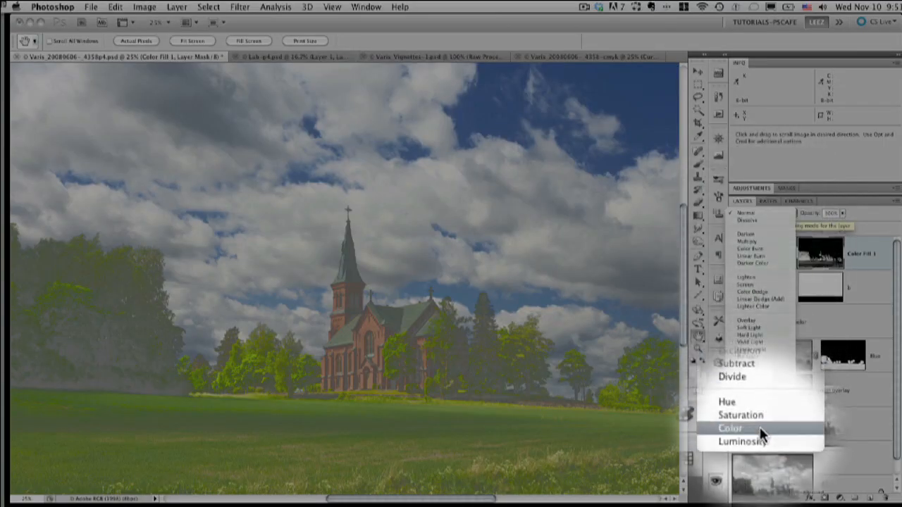
click(731, 429)
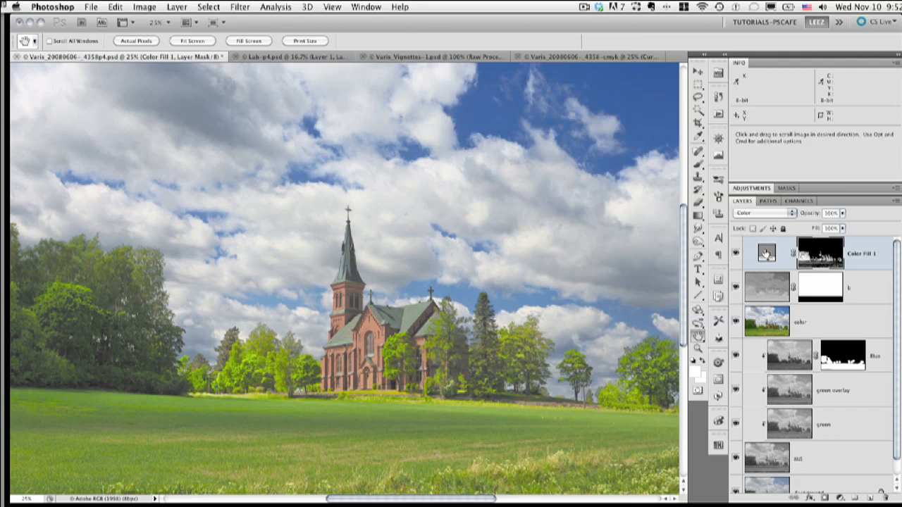
mouse_move(767, 253)
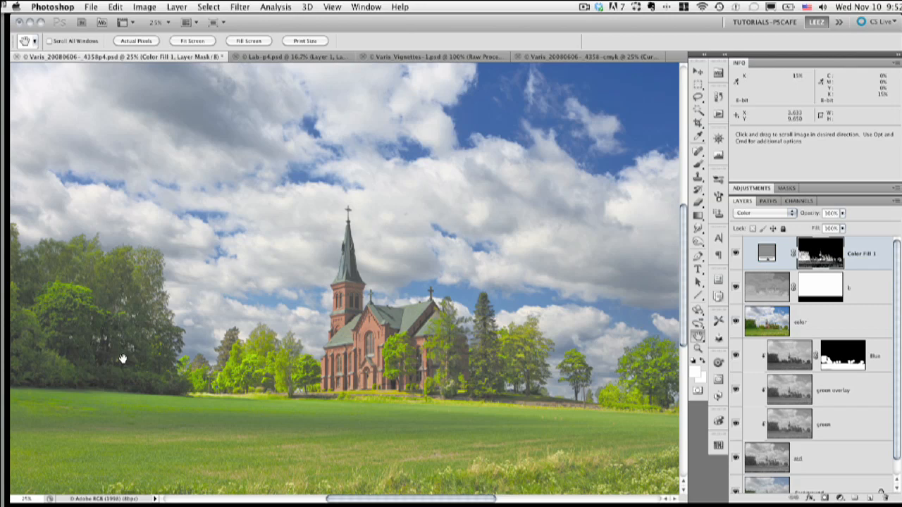
mouse_move(110, 352)
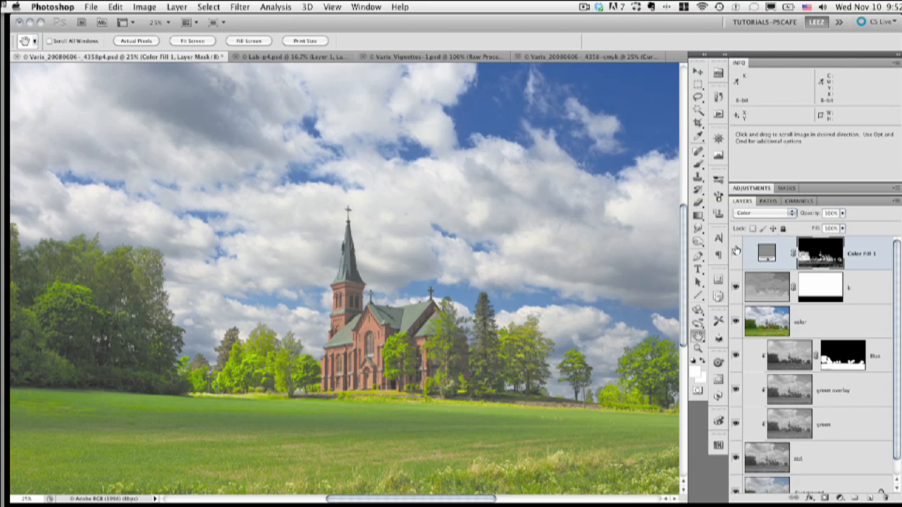
click(764, 213)
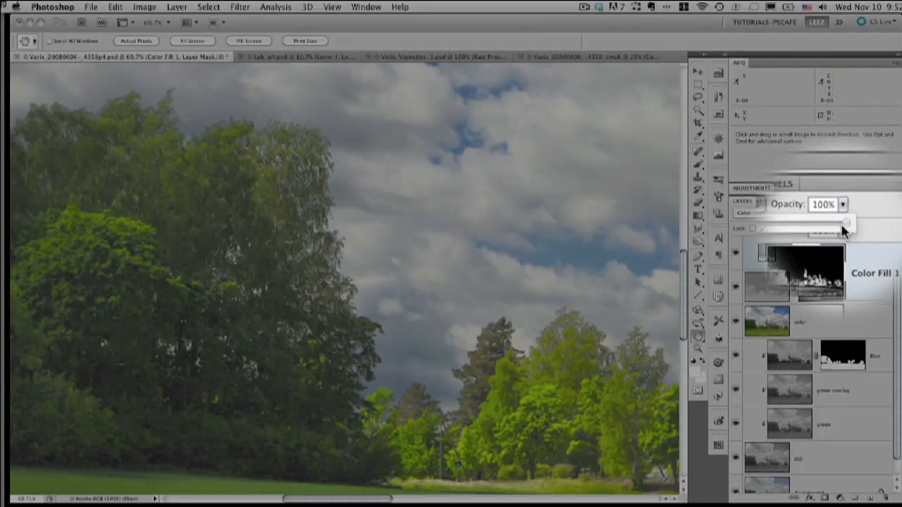
Step: Lower the Color Fill 1 layer's opacity to about 64%
drag(845, 223, 829, 223)
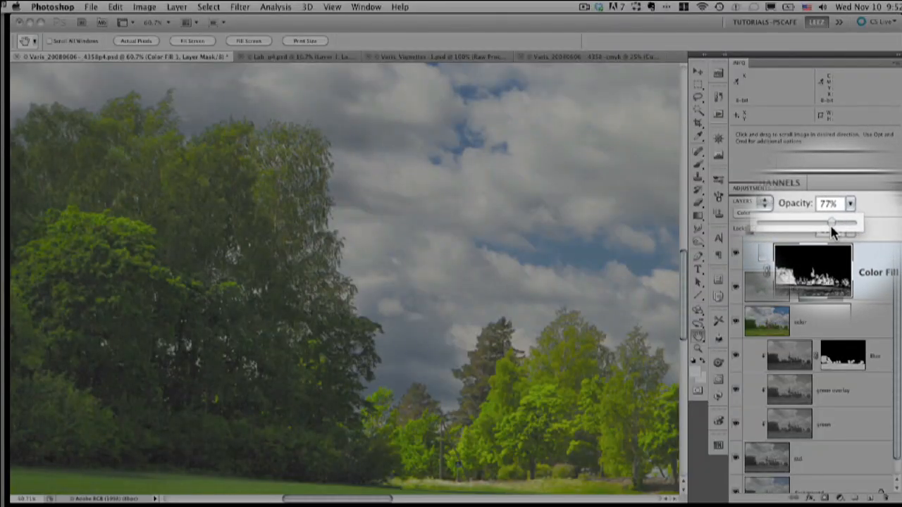
drag(845, 223, 826, 223)
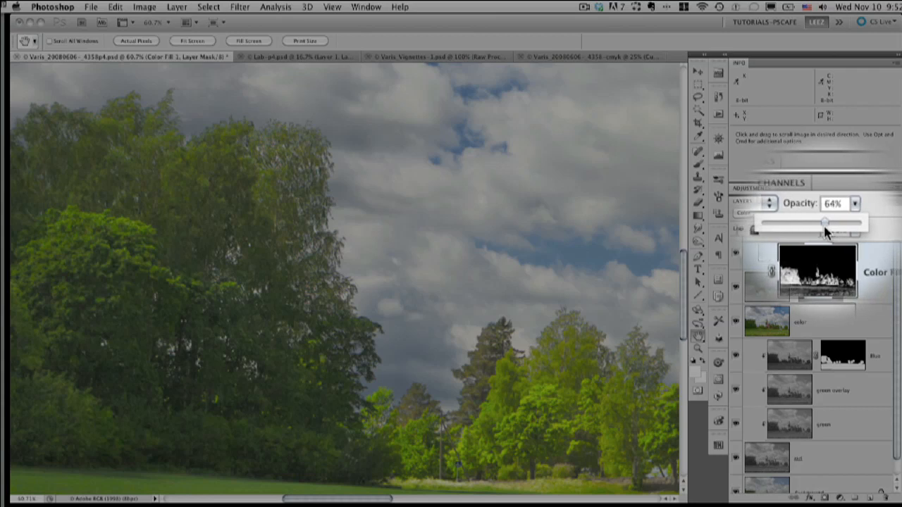
drag(829, 222, 823, 223)
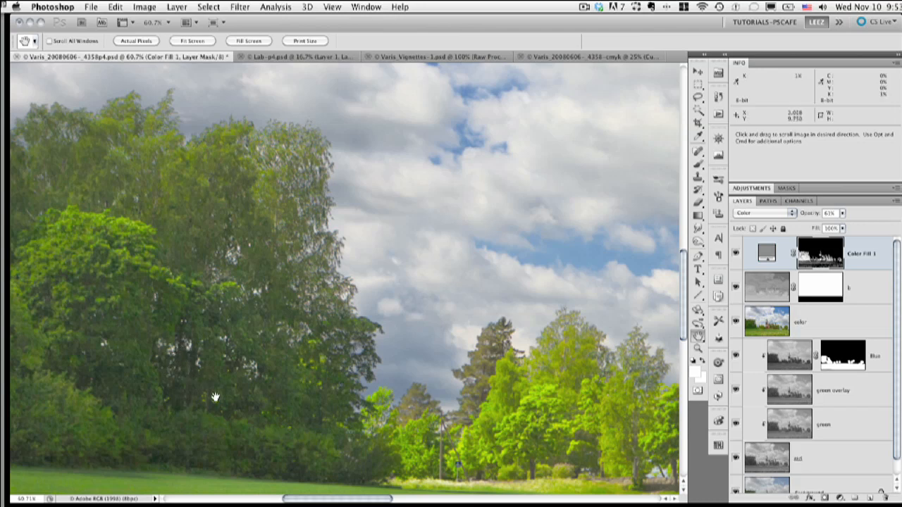
mouse_move(434, 381)
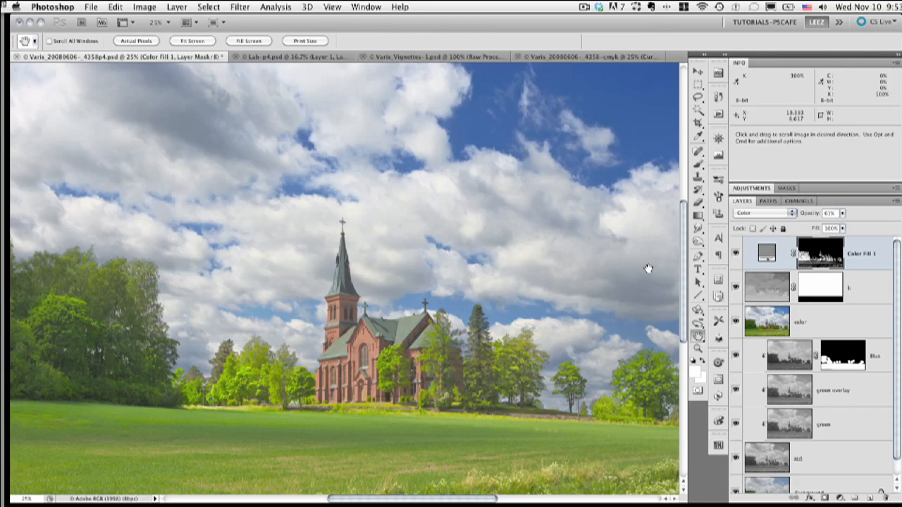
mouse_move(691, 274)
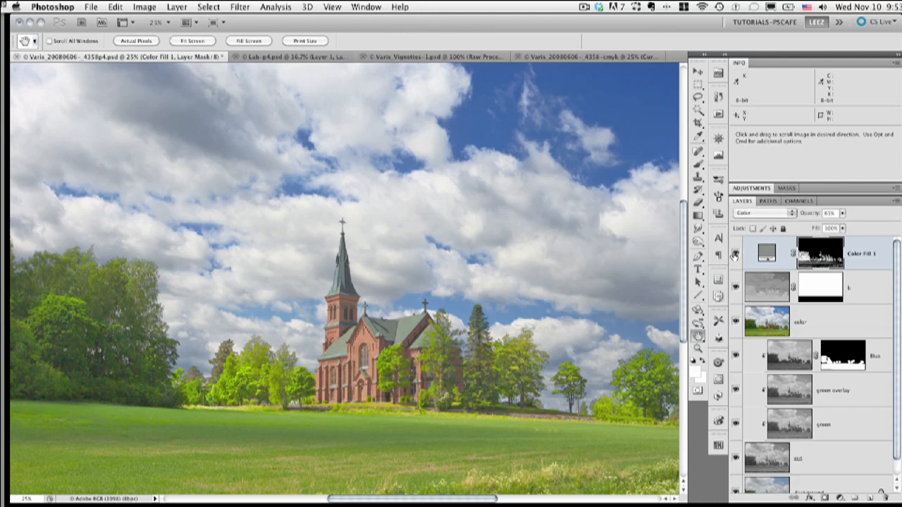
mouse_move(736, 256)
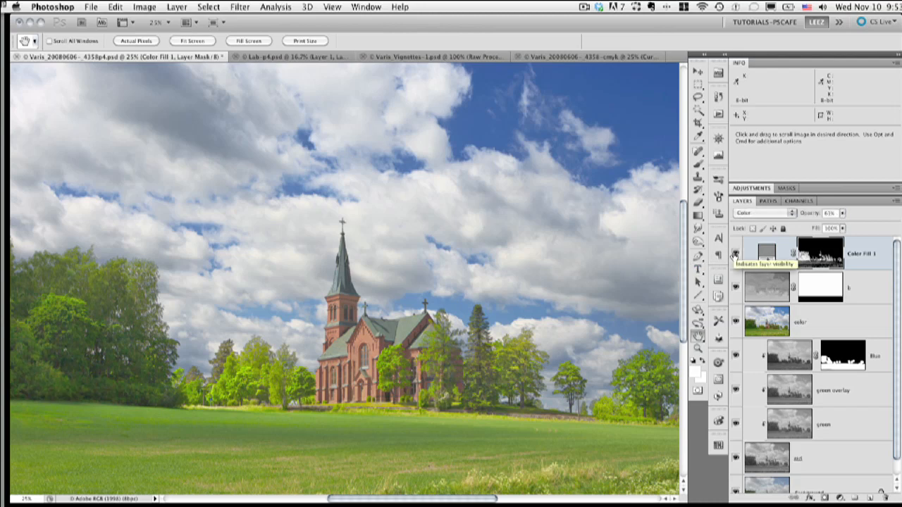
click(736, 254)
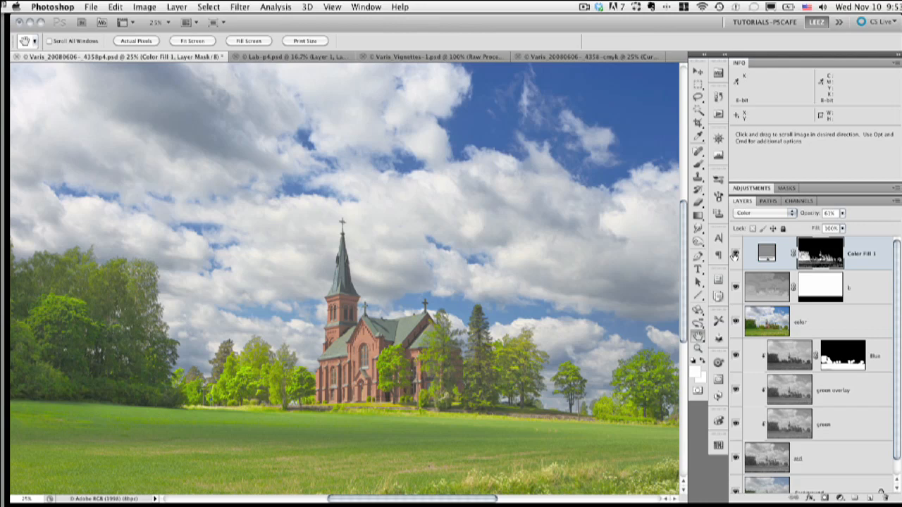
mouse_move(220, 381)
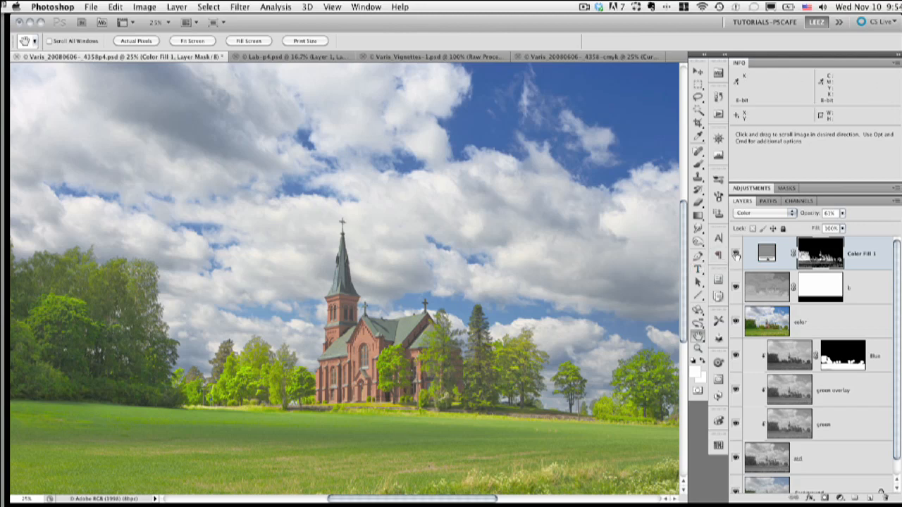
mouse_move(736, 254)
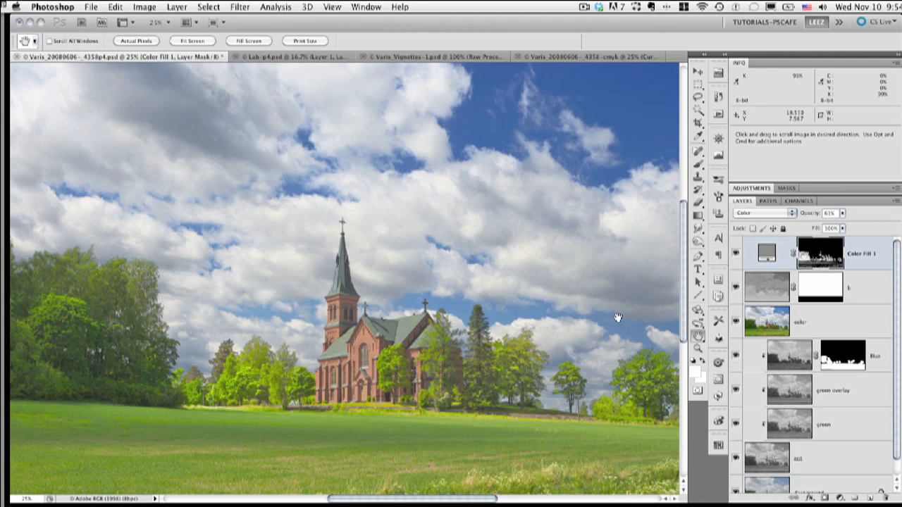
mouse_move(592, 434)
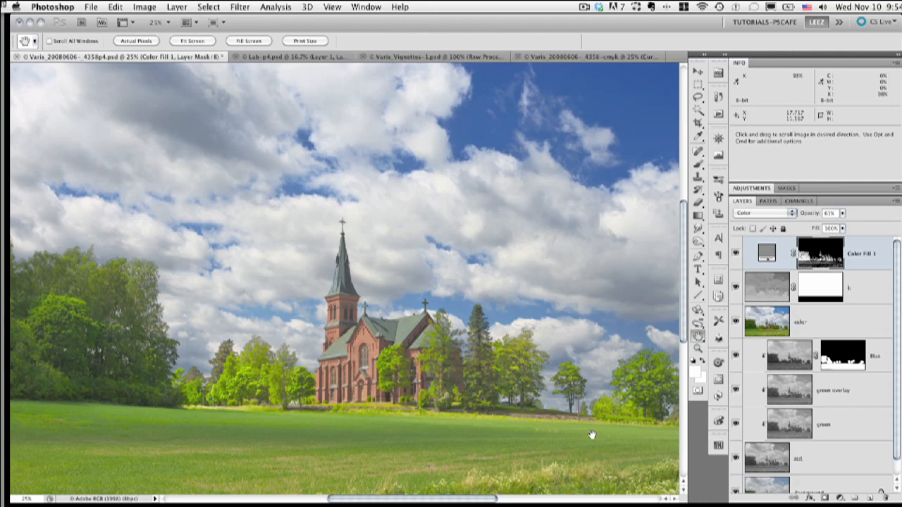
mouse_move(476, 457)
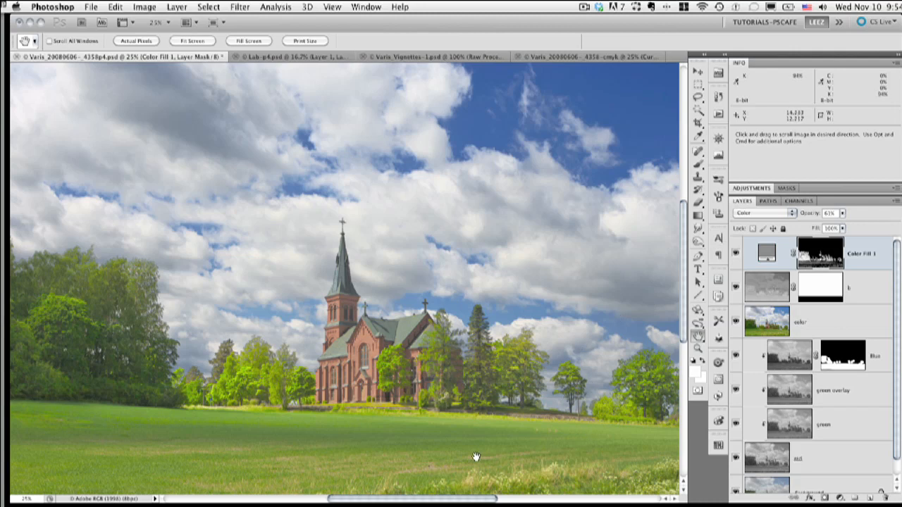
mouse_move(564, 406)
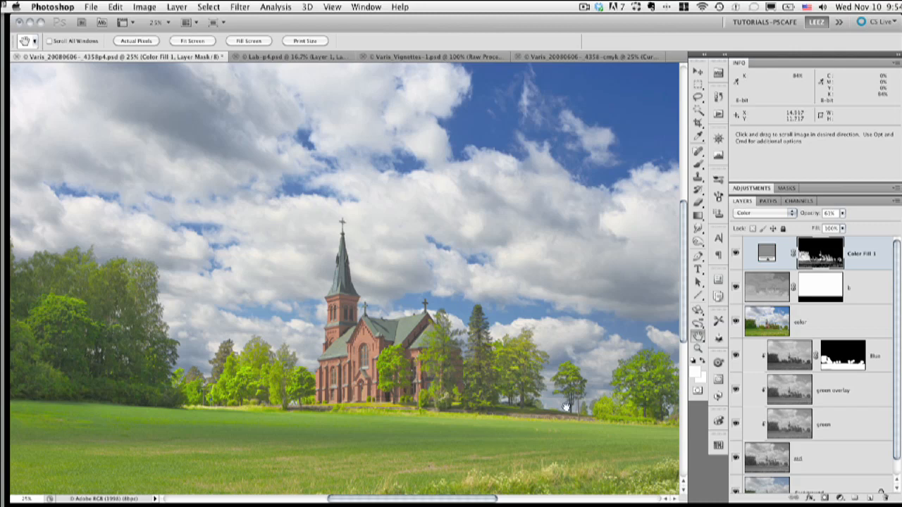
mouse_move(604, 368)
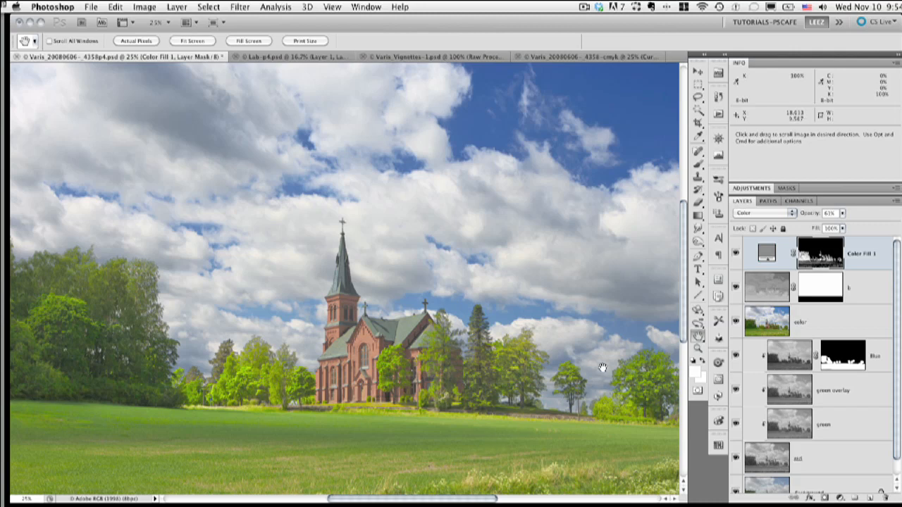
mouse_move(457, 394)
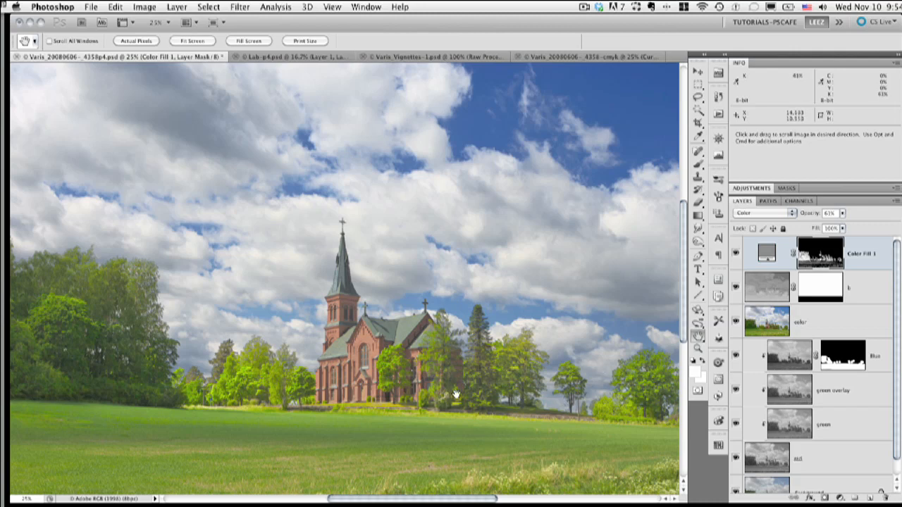
mouse_move(544, 440)
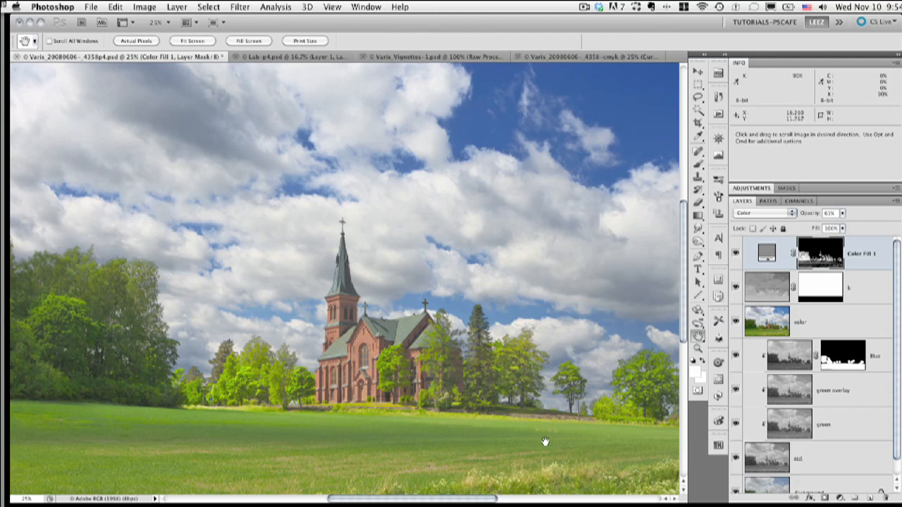
mouse_move(561, 443)
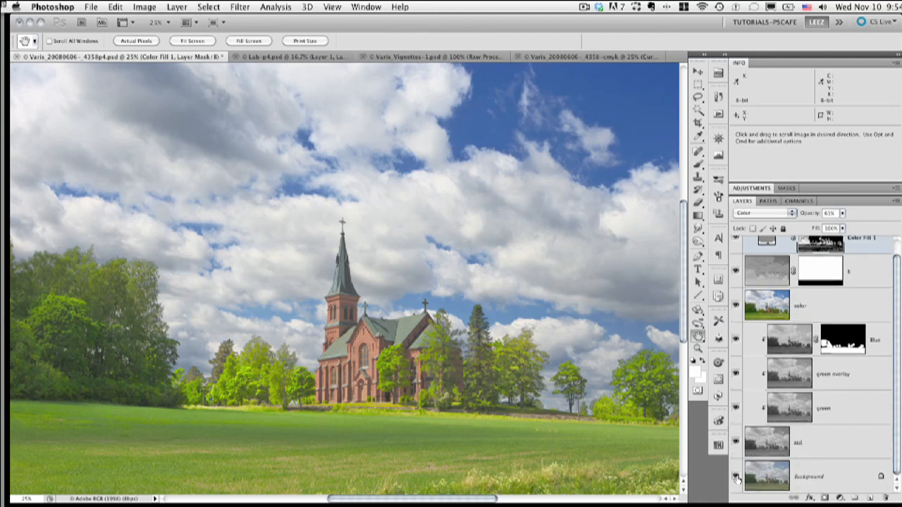
mouse_move(736, 478)
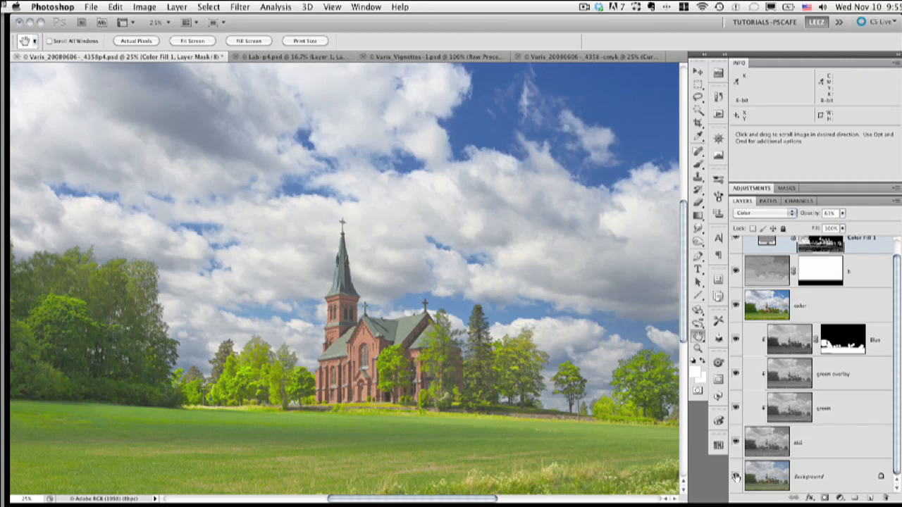
mouse_move(305, 382)
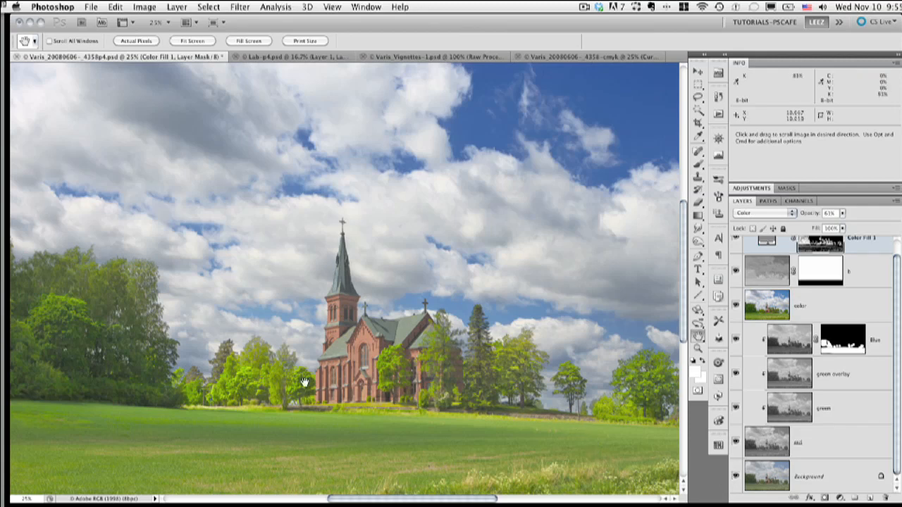